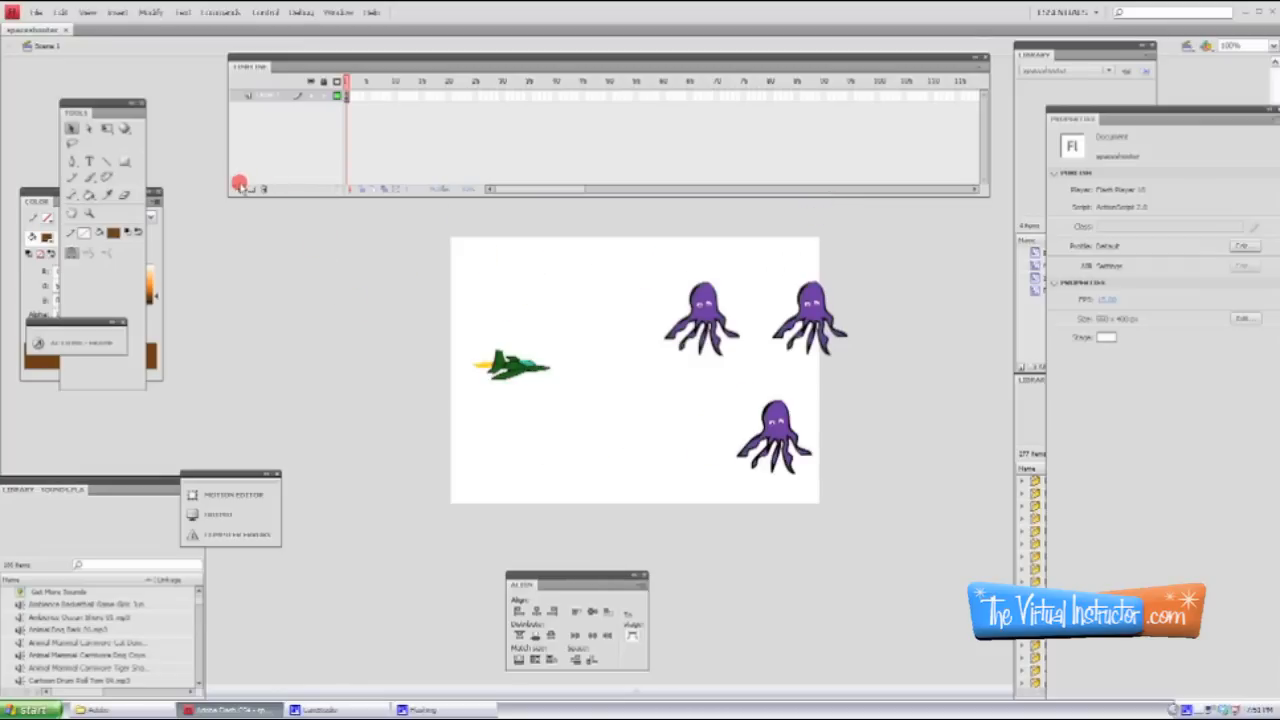
Add a new timeline layer and choose the Rectangle tool for a blue background.
left_click(262, 100)
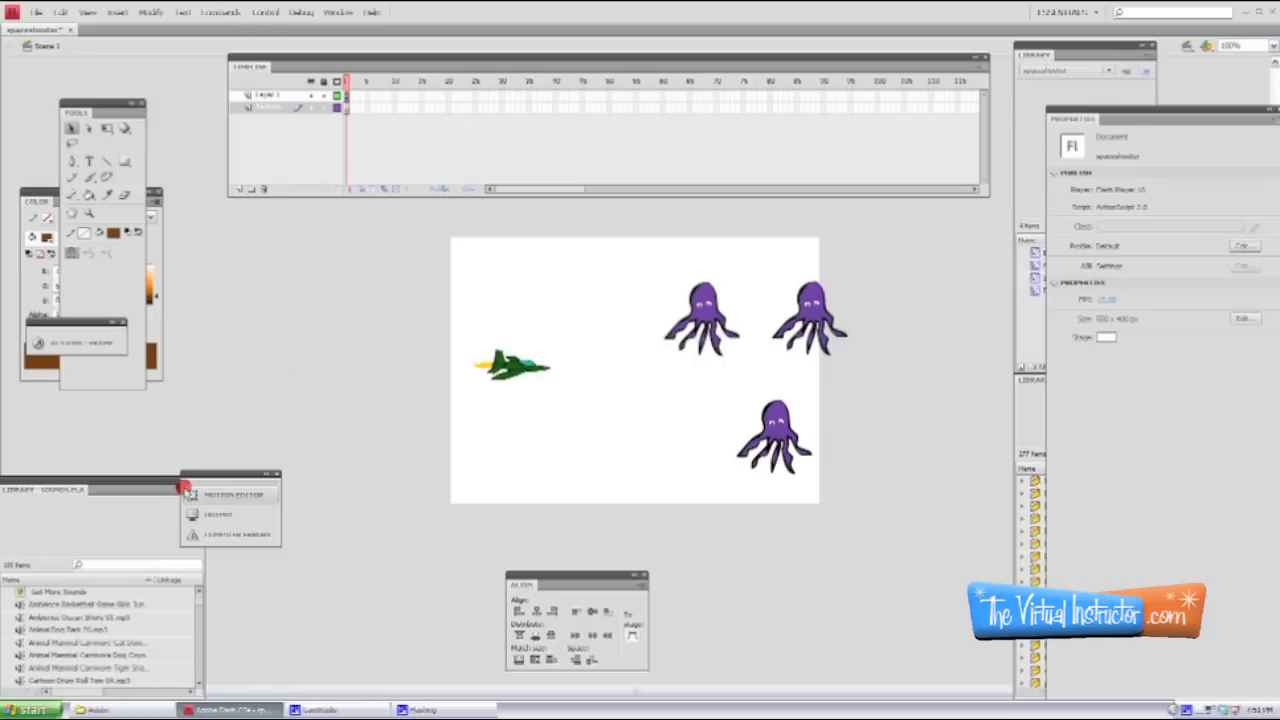
left_click(118, 234)
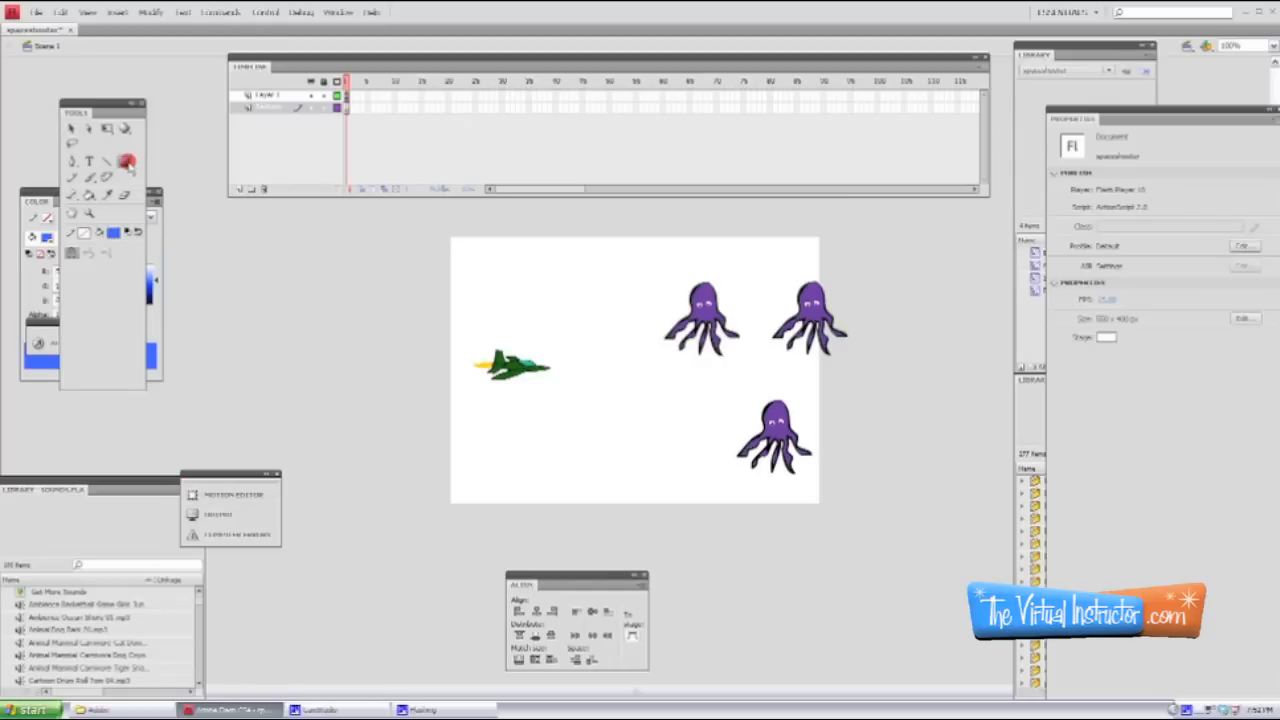
Draw a blue rectangle covering the whole stage behind the spaceship and octopuses.
left_click_drag(448, 236, 564, 332)
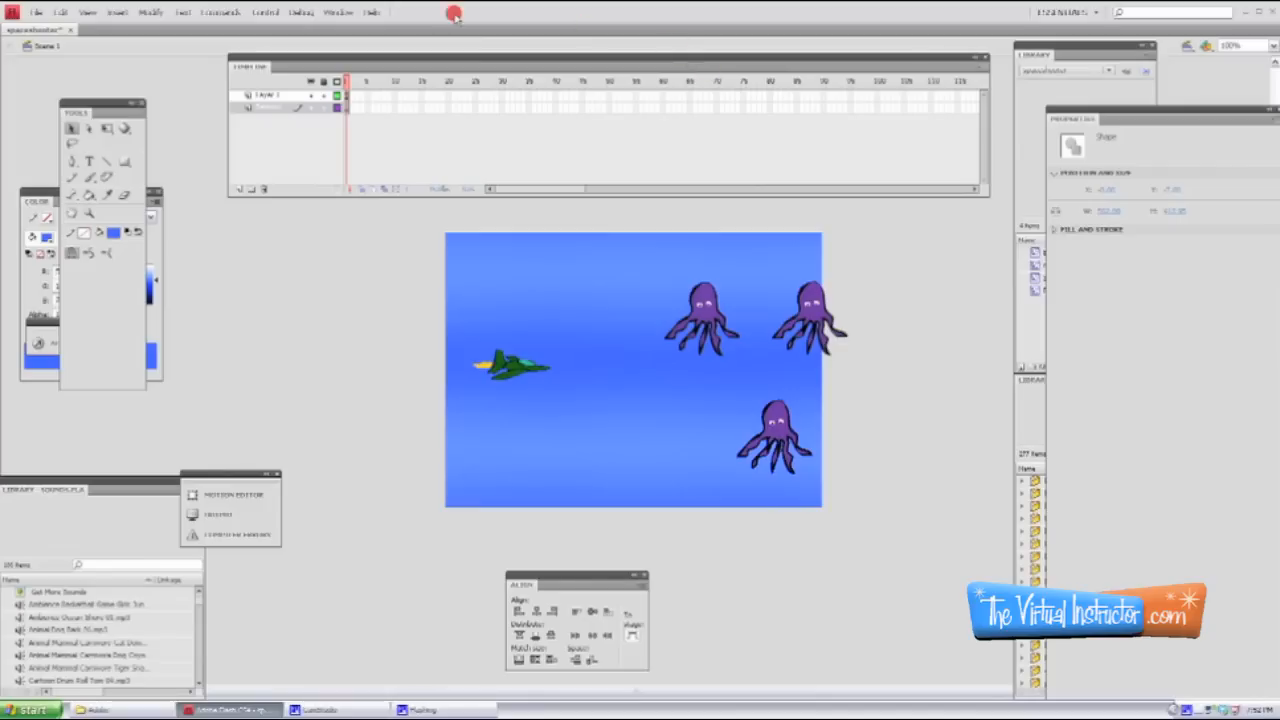
Switch the background fill to a Linear gradient in the Color panel.
left_click(356, 12)
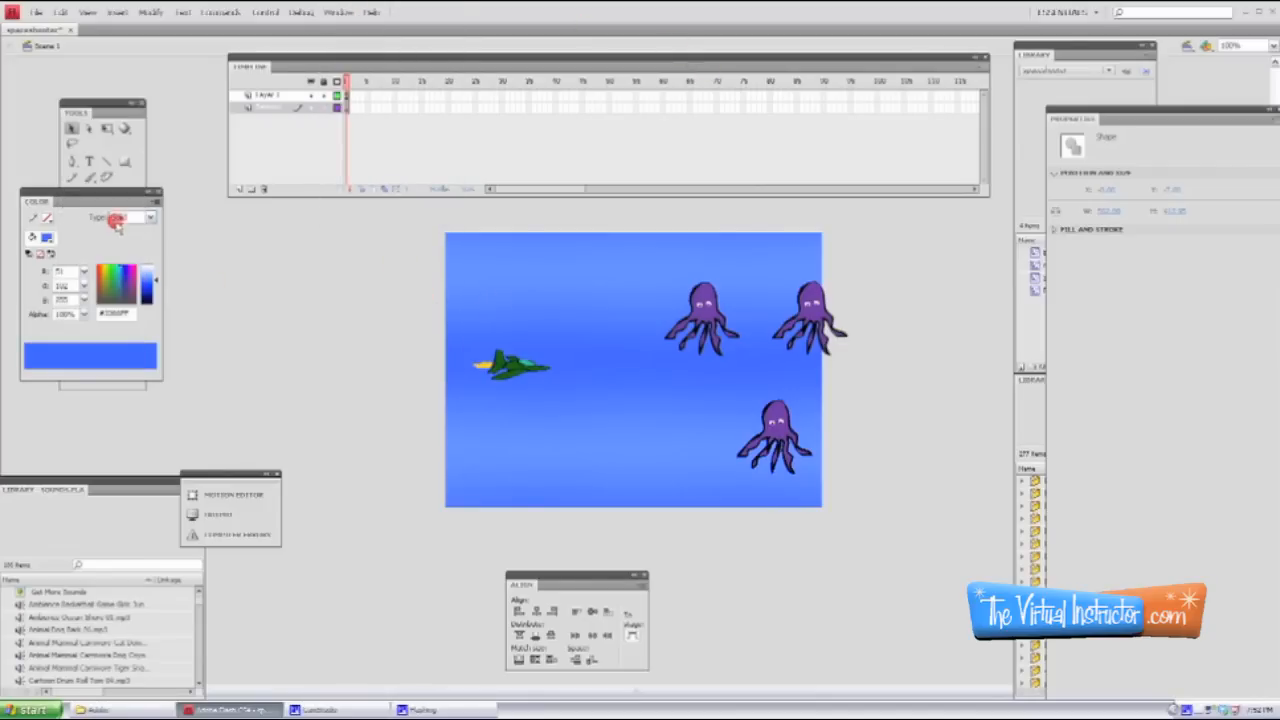
left_click(150, 216)
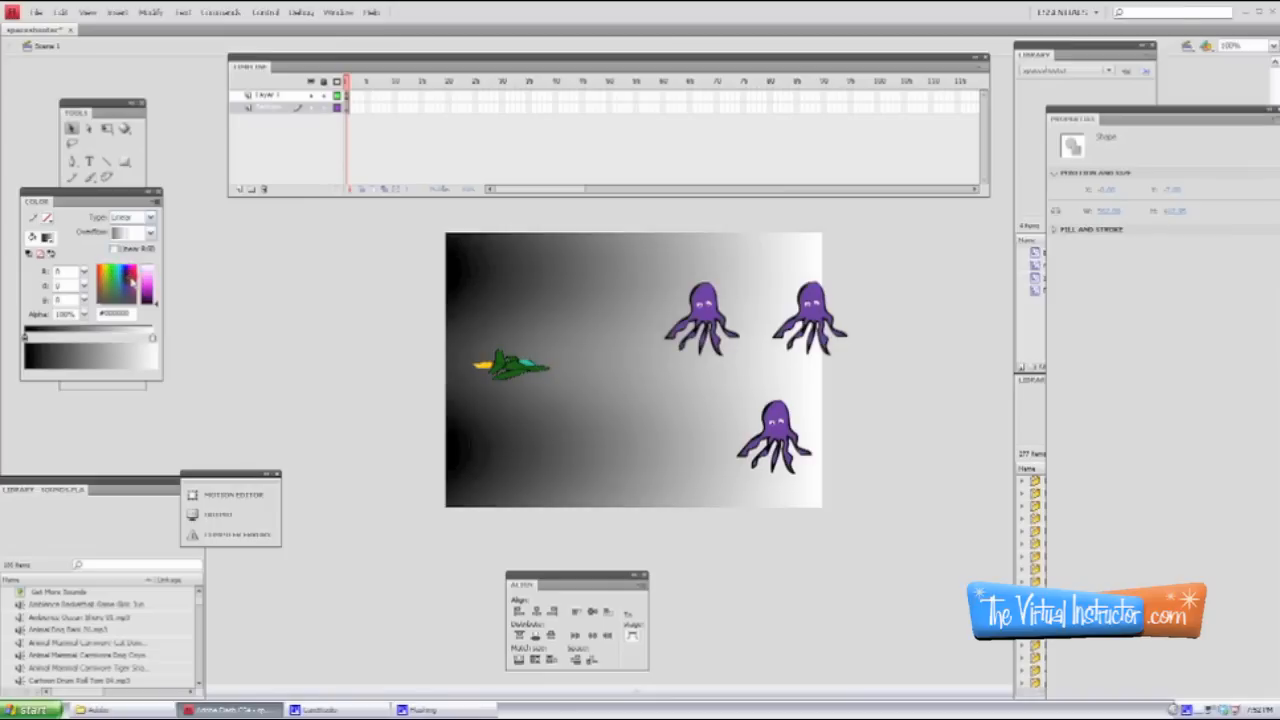
mouse_move(152, 292)
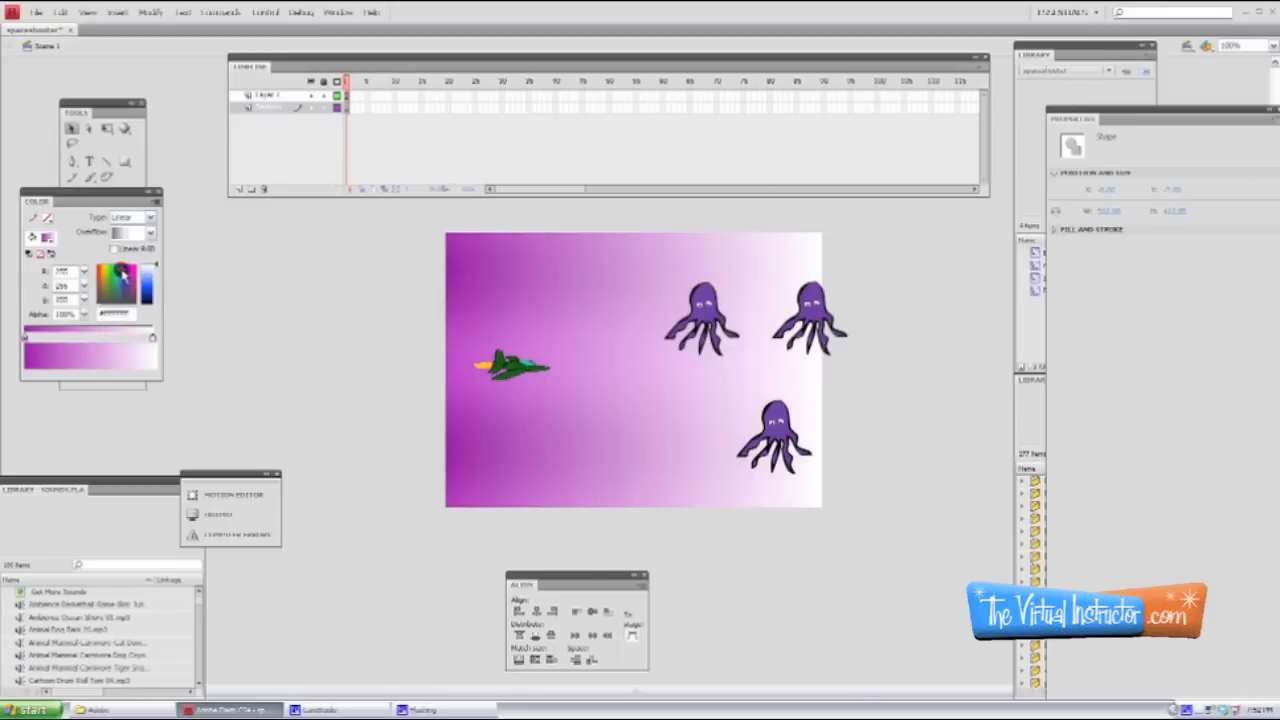
Set the gradient's right stop to light blue and the left stop to a blue-purple shade.
left_click(156, 272)
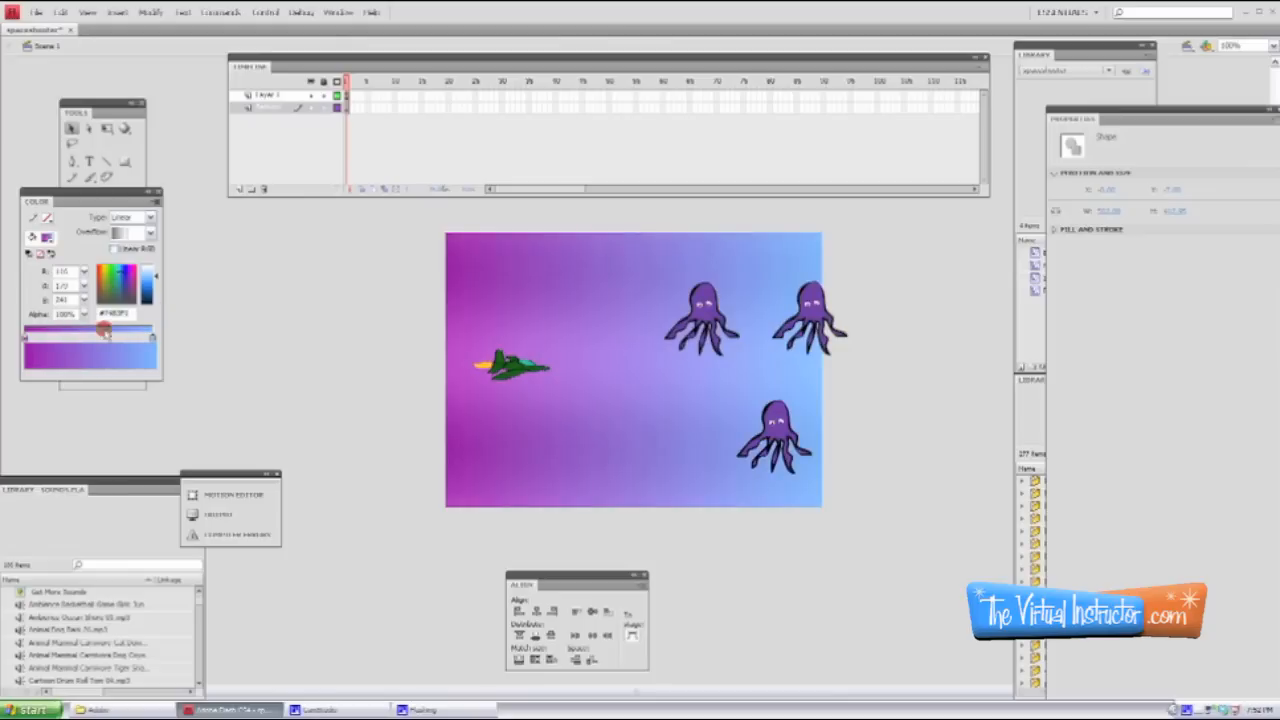
left_click(36, 344)
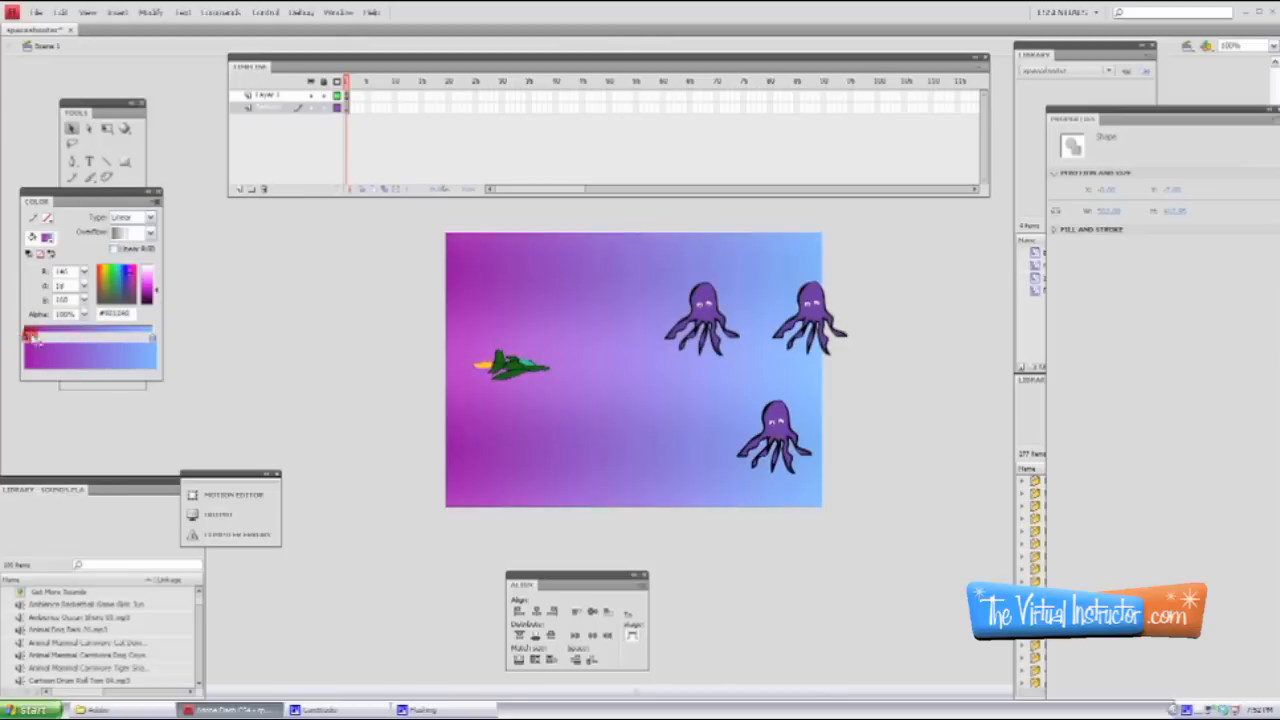
left_click(120, 284)
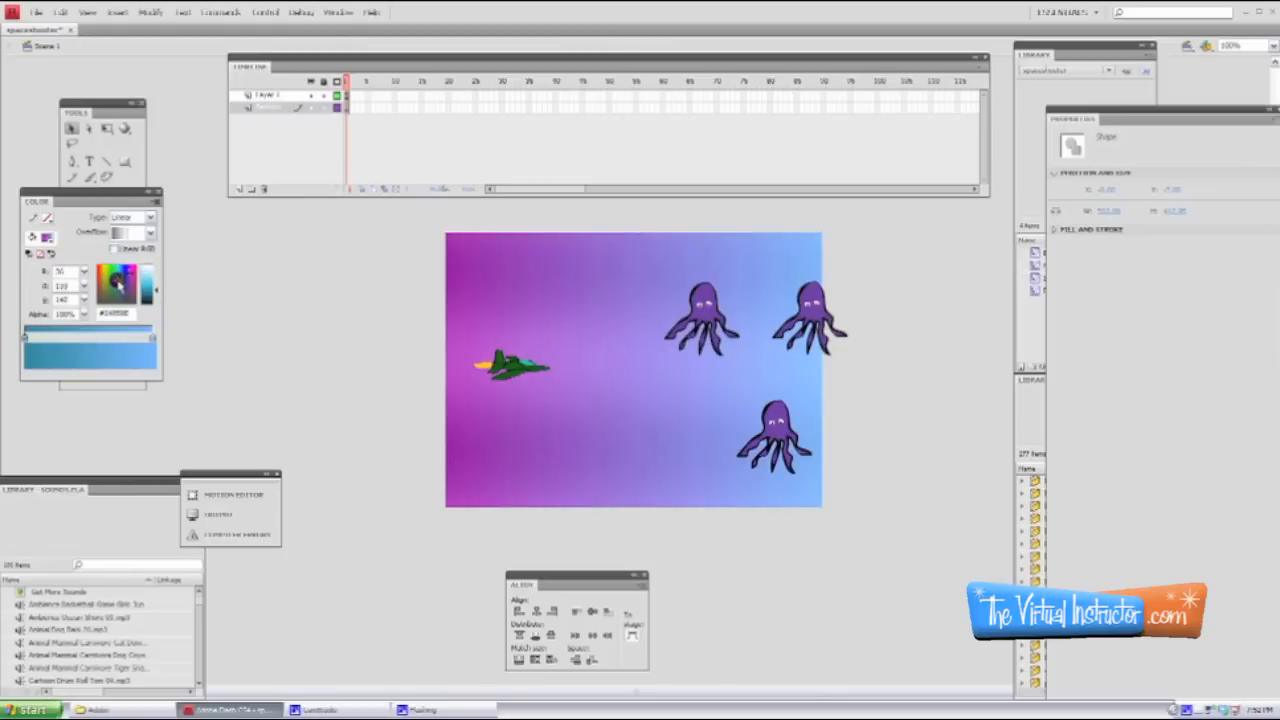
left_click(118, 278)
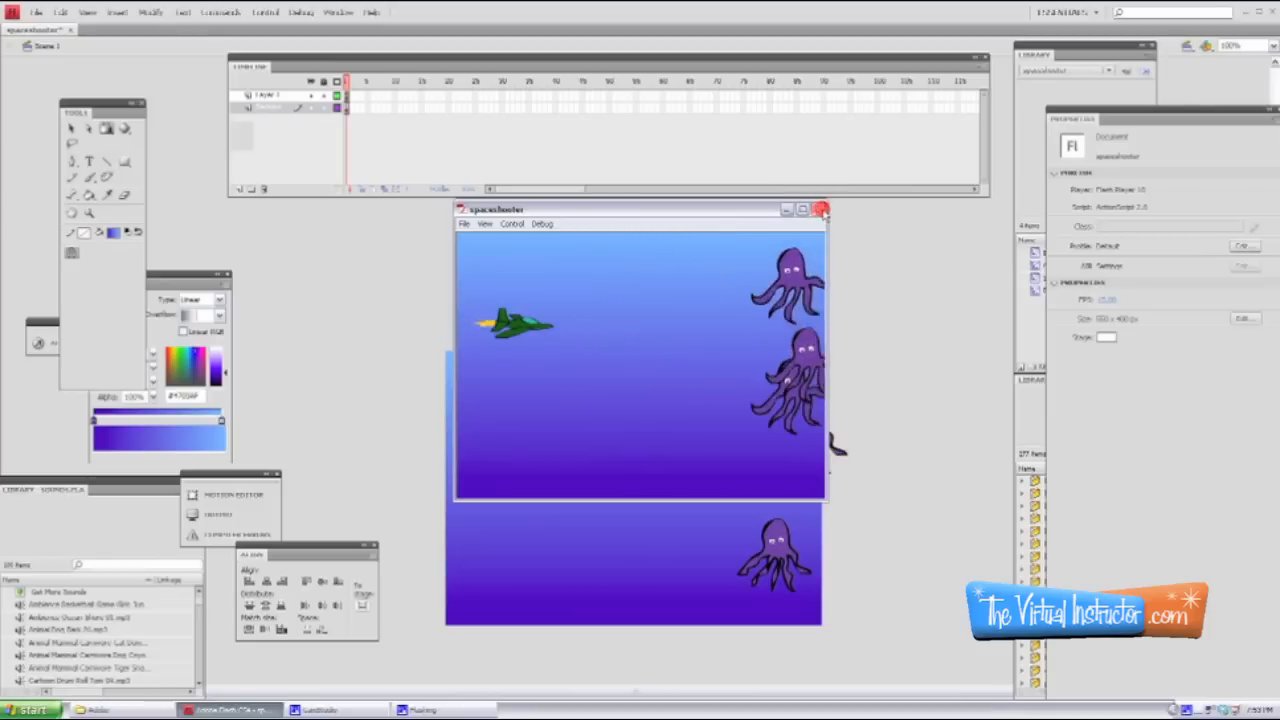
Close the test movie preview window.
left_click(820, 206)
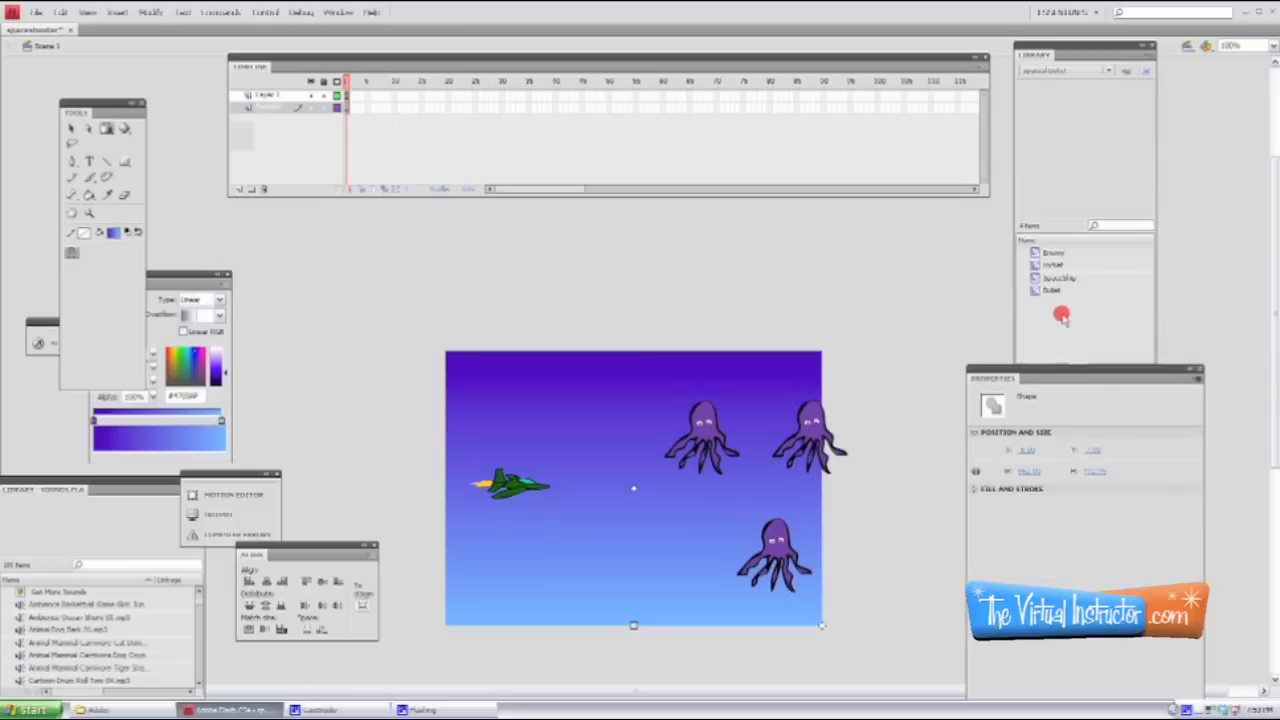
Create a new Movie Clip symbol named 'cloud' from the Library panel.
right_click(1058, 316)
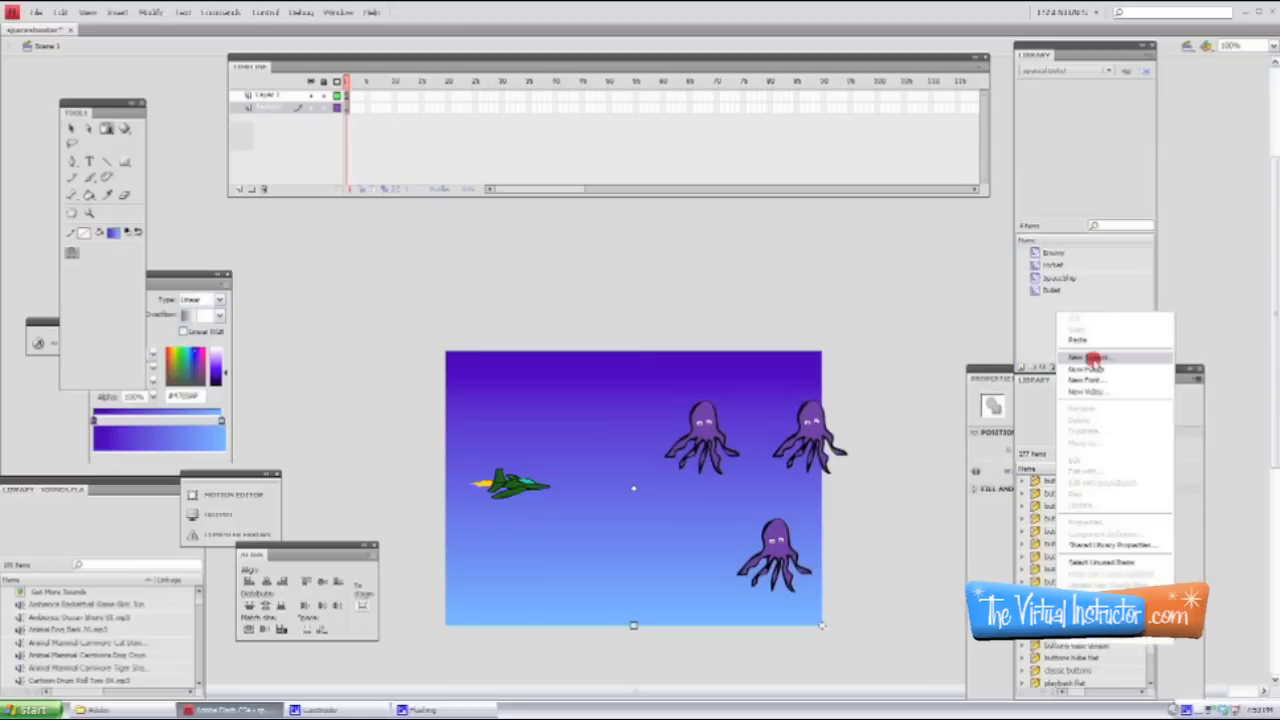
left_click(1092, 356)
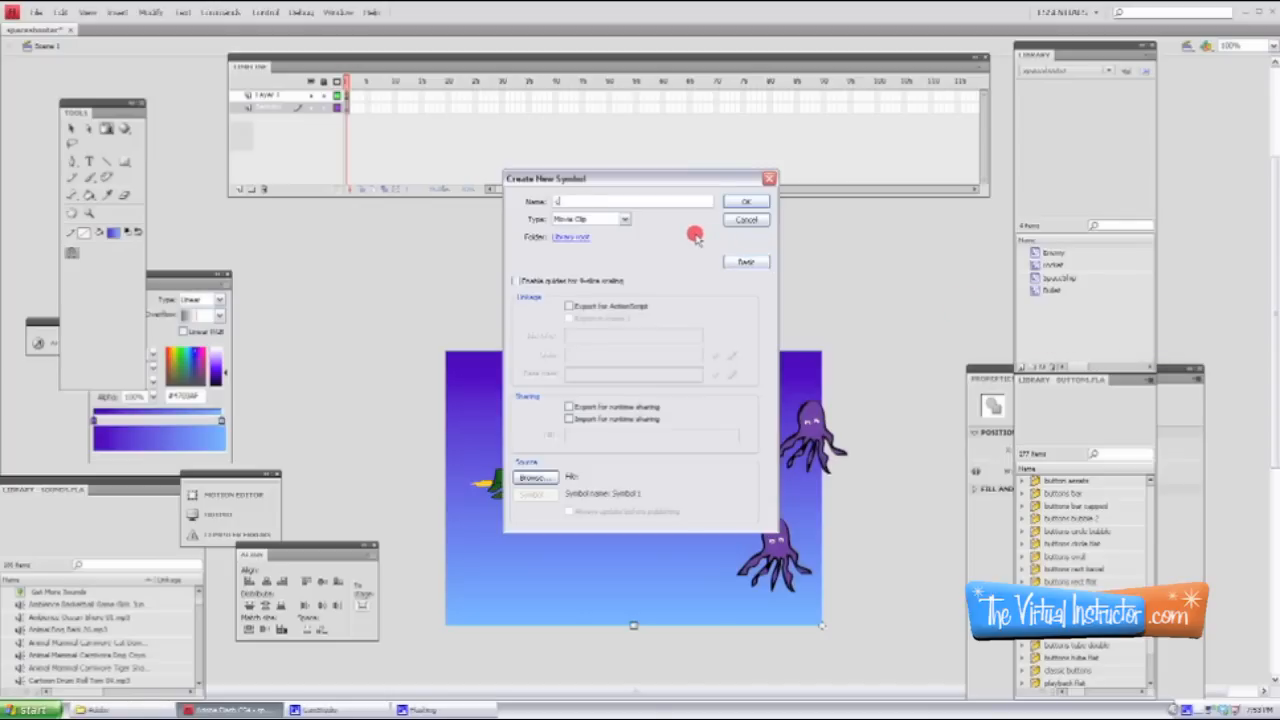
type("clouds")
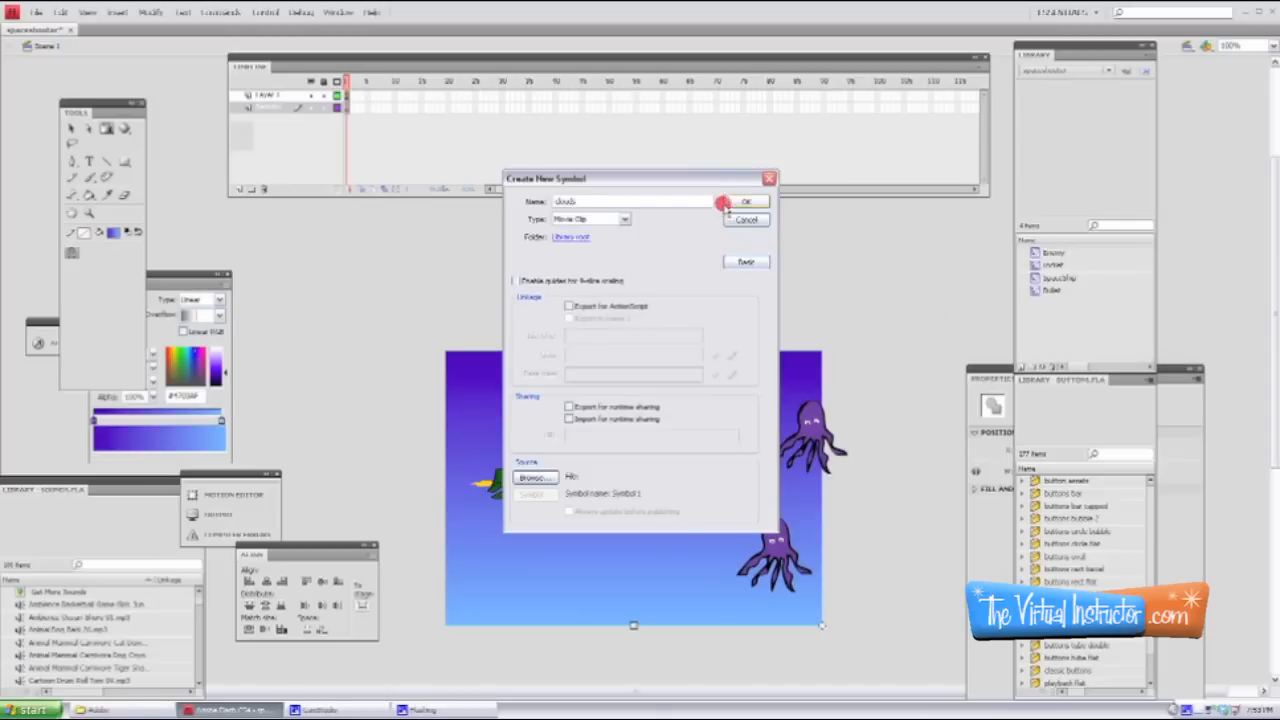
left_click(754, 200)
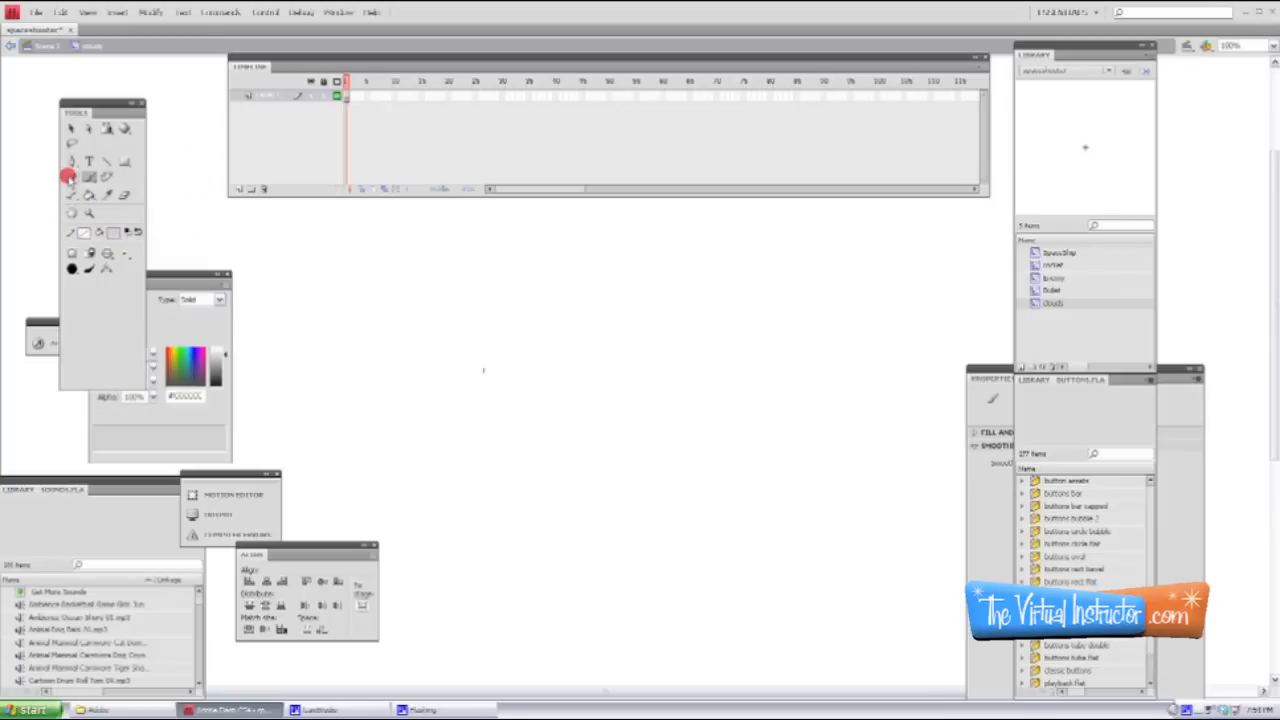
mouse_move(188, 234)
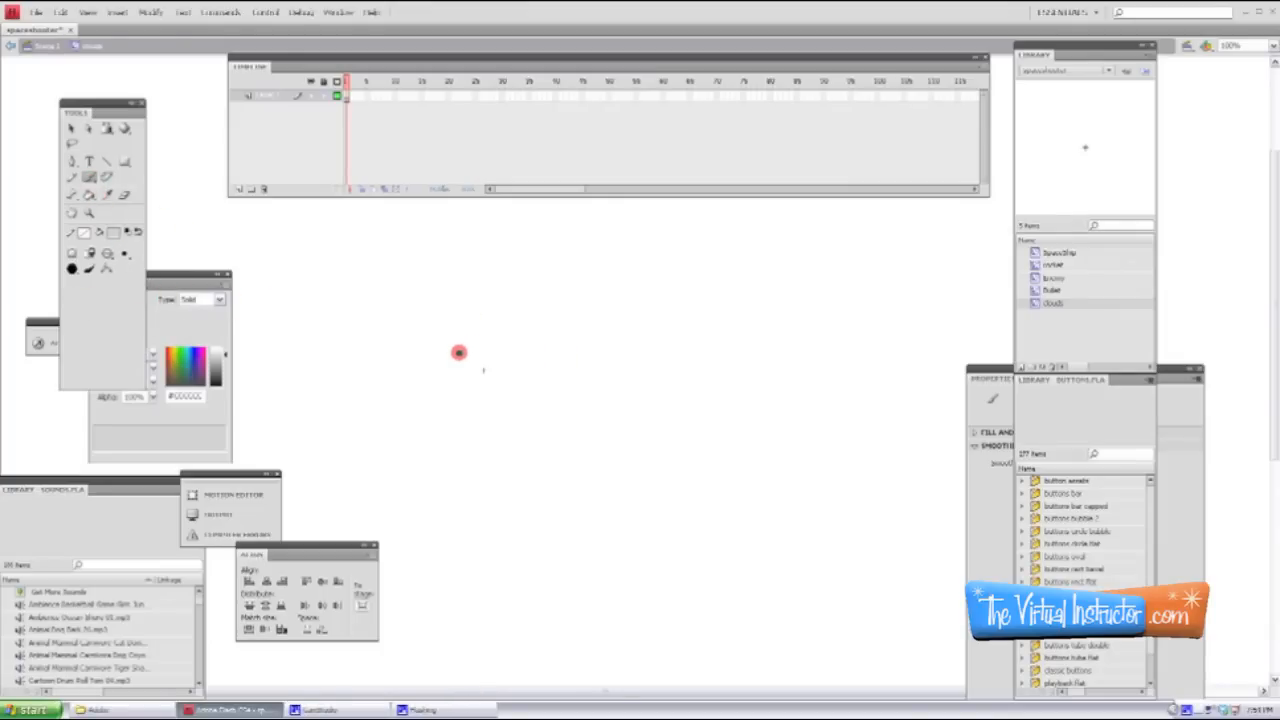
Paint grey cloud shapes with the Brush tool inside the cloud movie clip.
left_click_drag(458, 352, 398, 390)
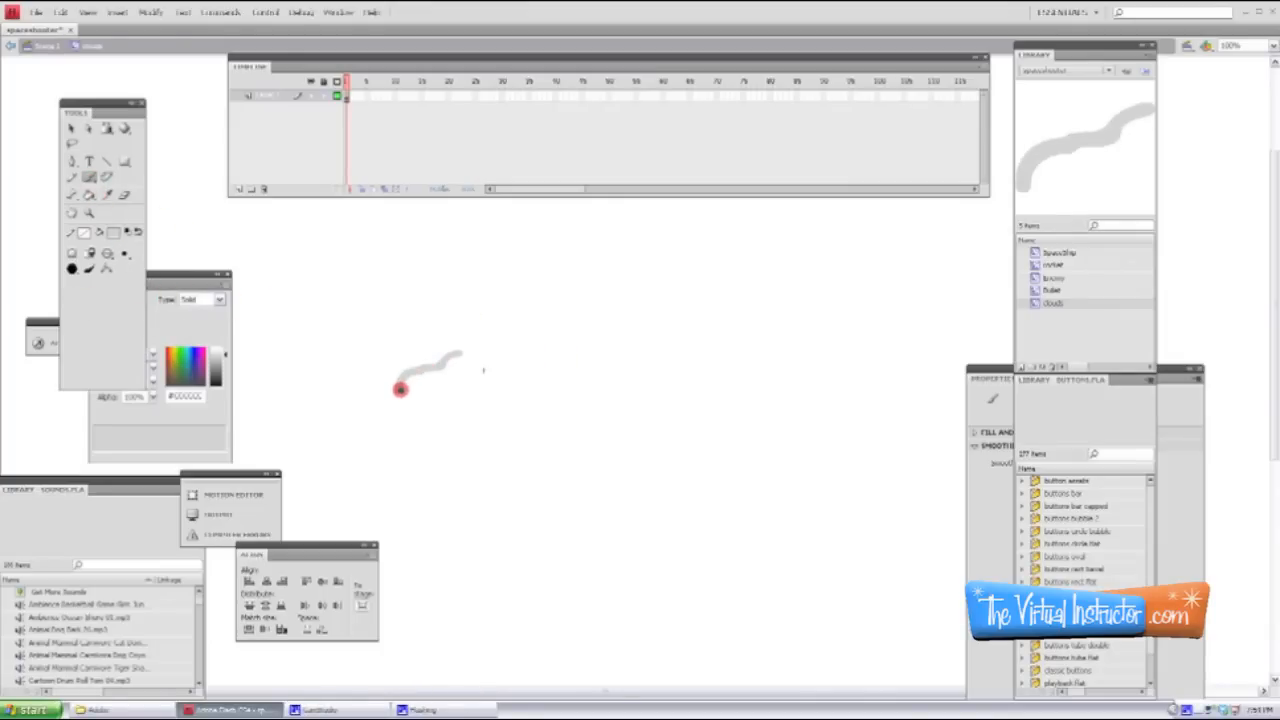
left_click_drag(398, 388, 432, 416)
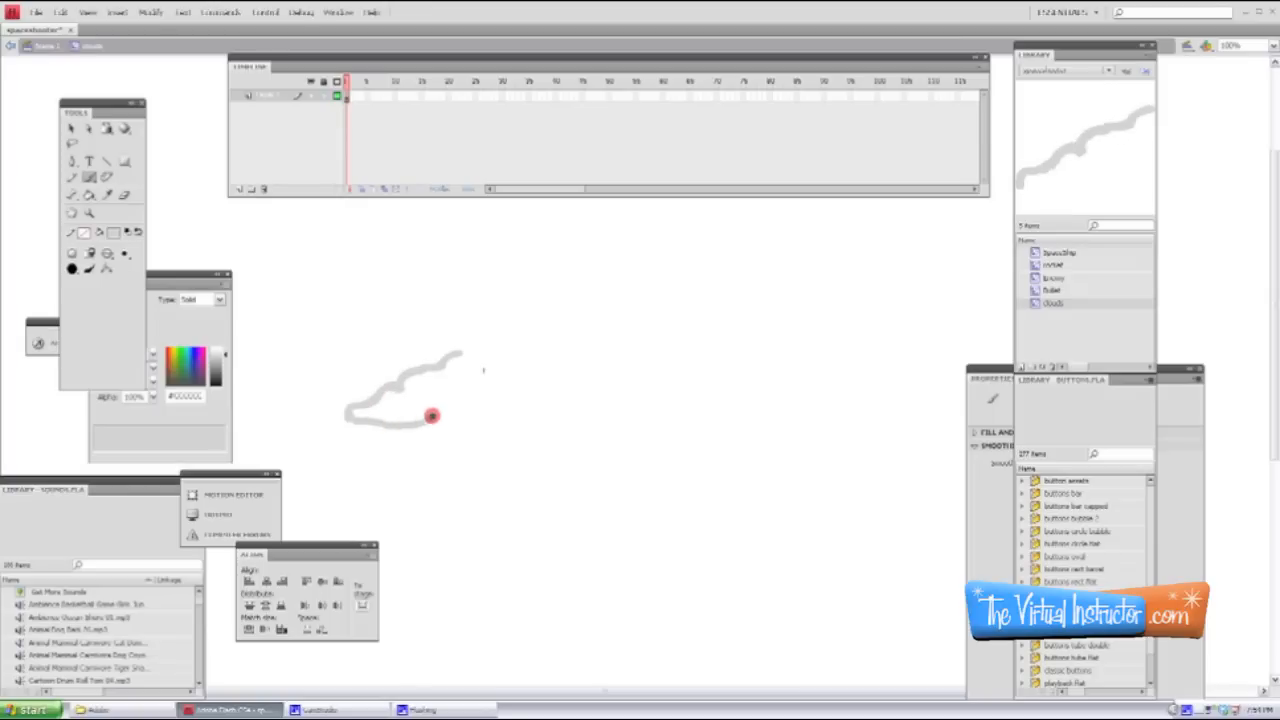
left_click_drag(432, 416, 532, 376)
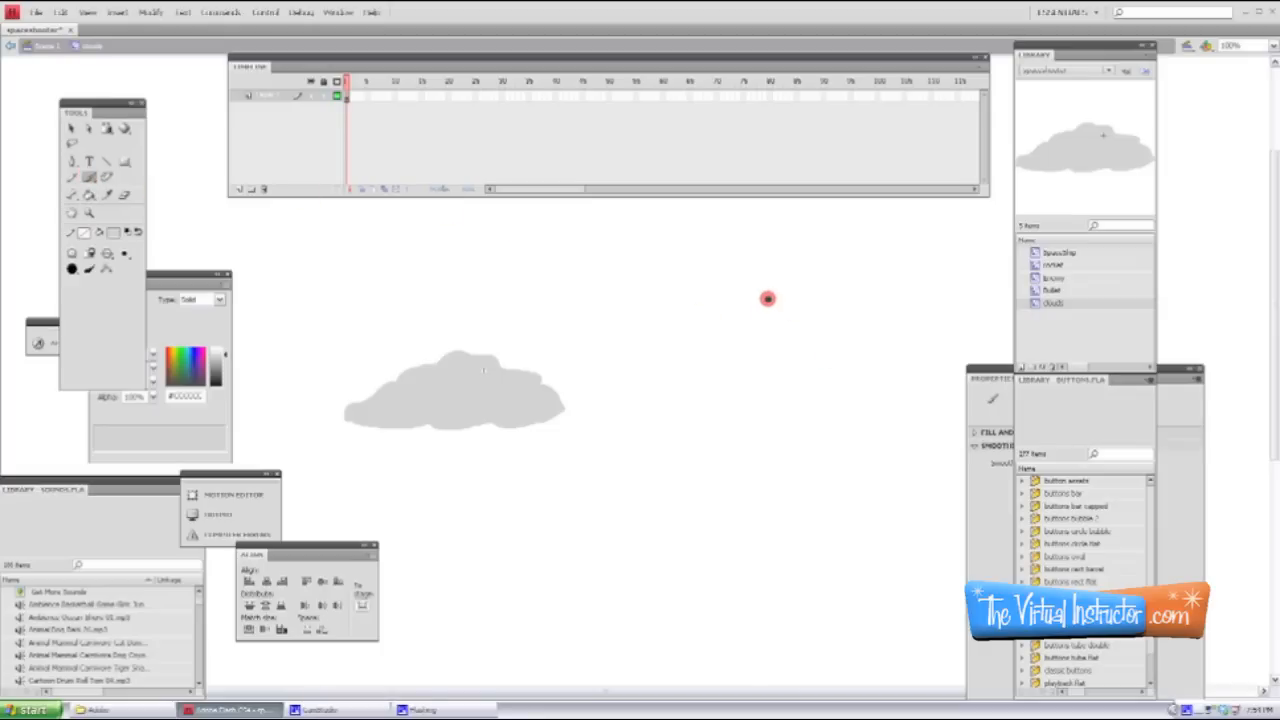
left_click_drag(768, 298, 702, 366)
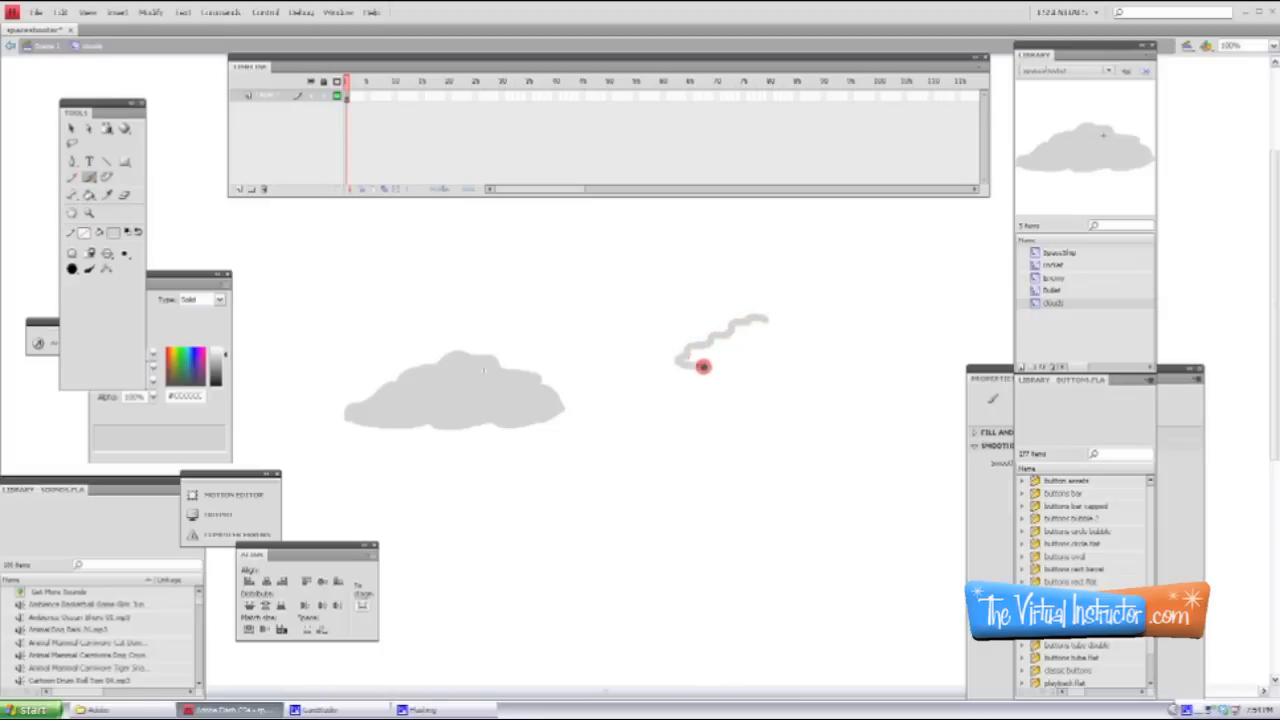
left_click_drag(704, 368, 768, 316)
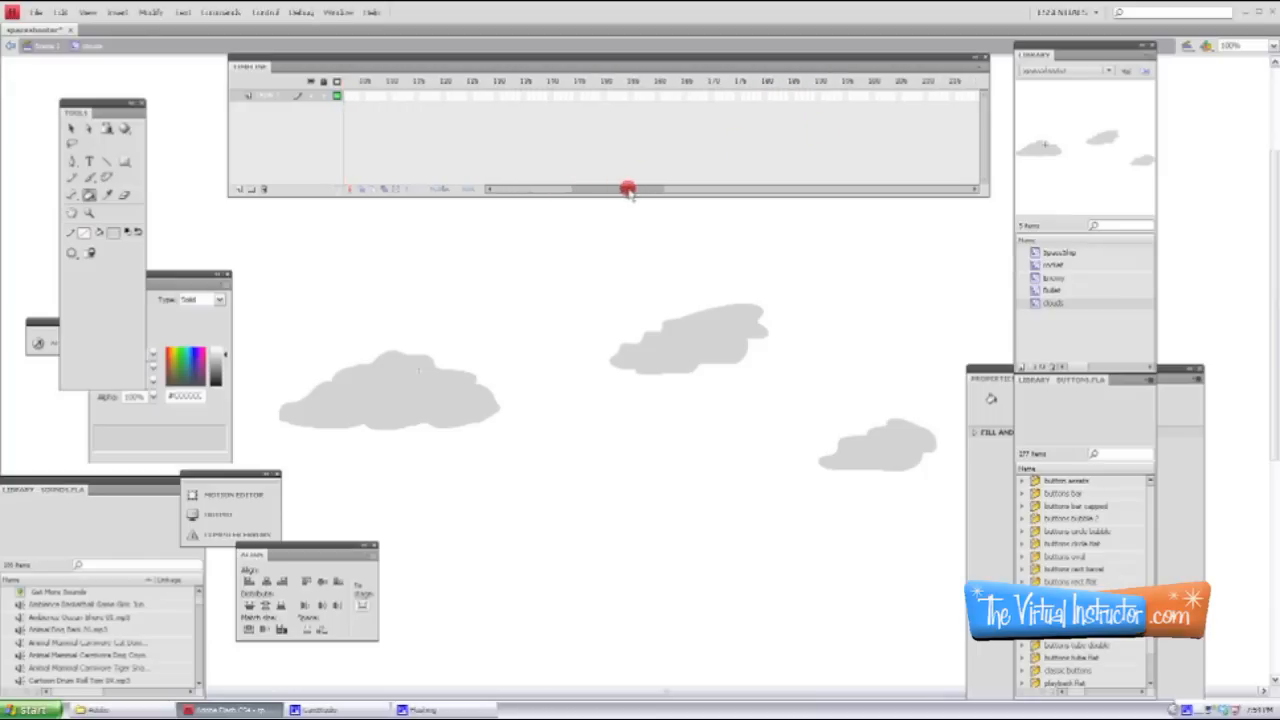
Insert a keyframe at a later frame of the cloud clip's timeline.
left_click_drag(628, 188, 708, 188)
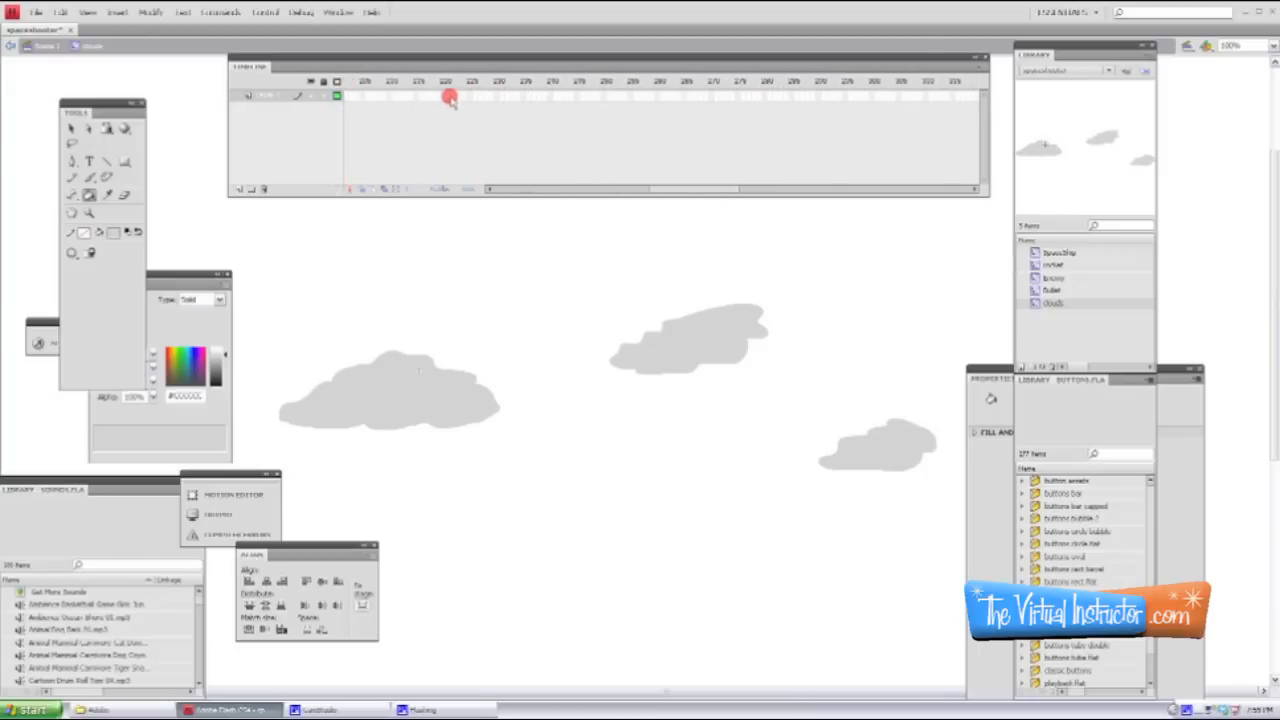
right_click(448, 96)
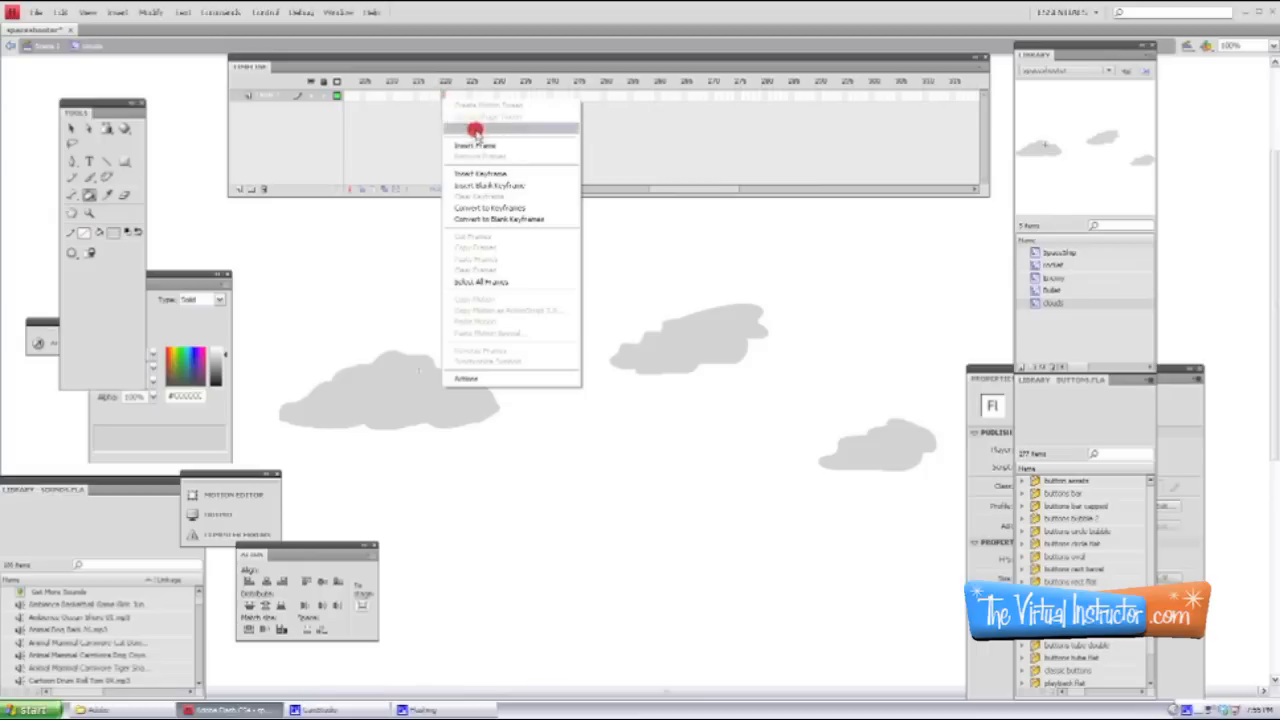
mouse_move(490, 172)
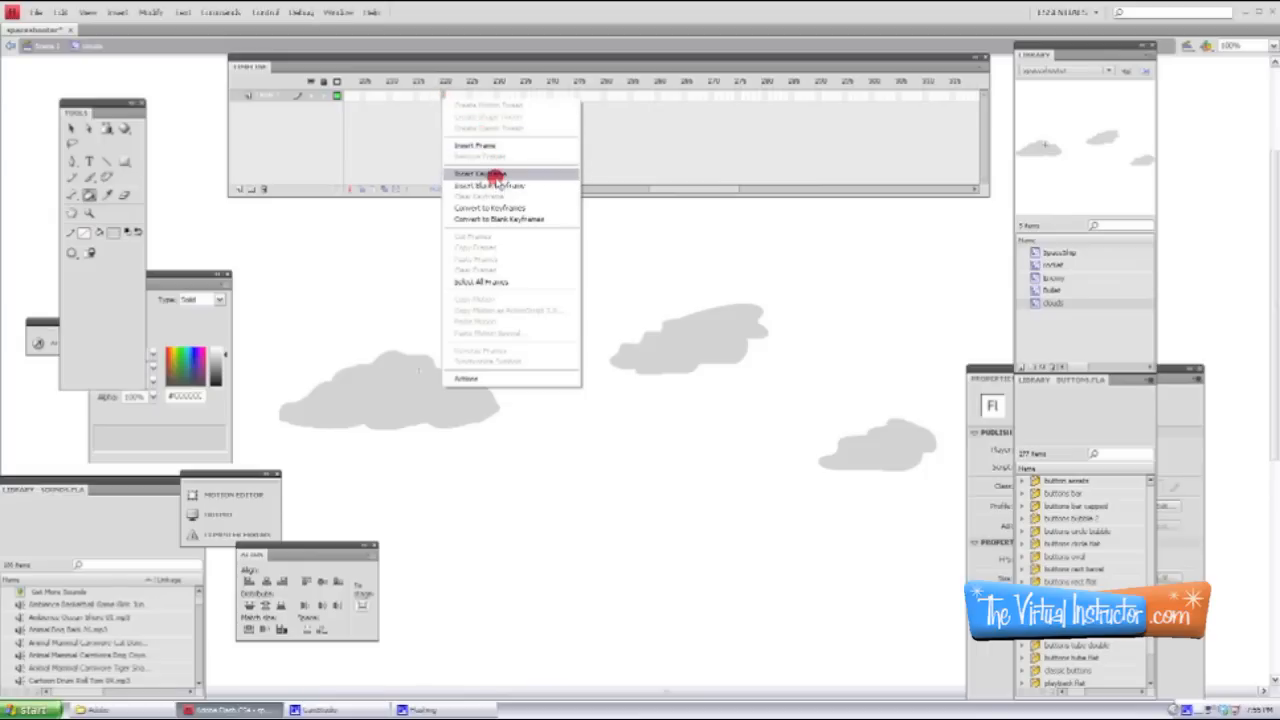
left_click(478, 172)
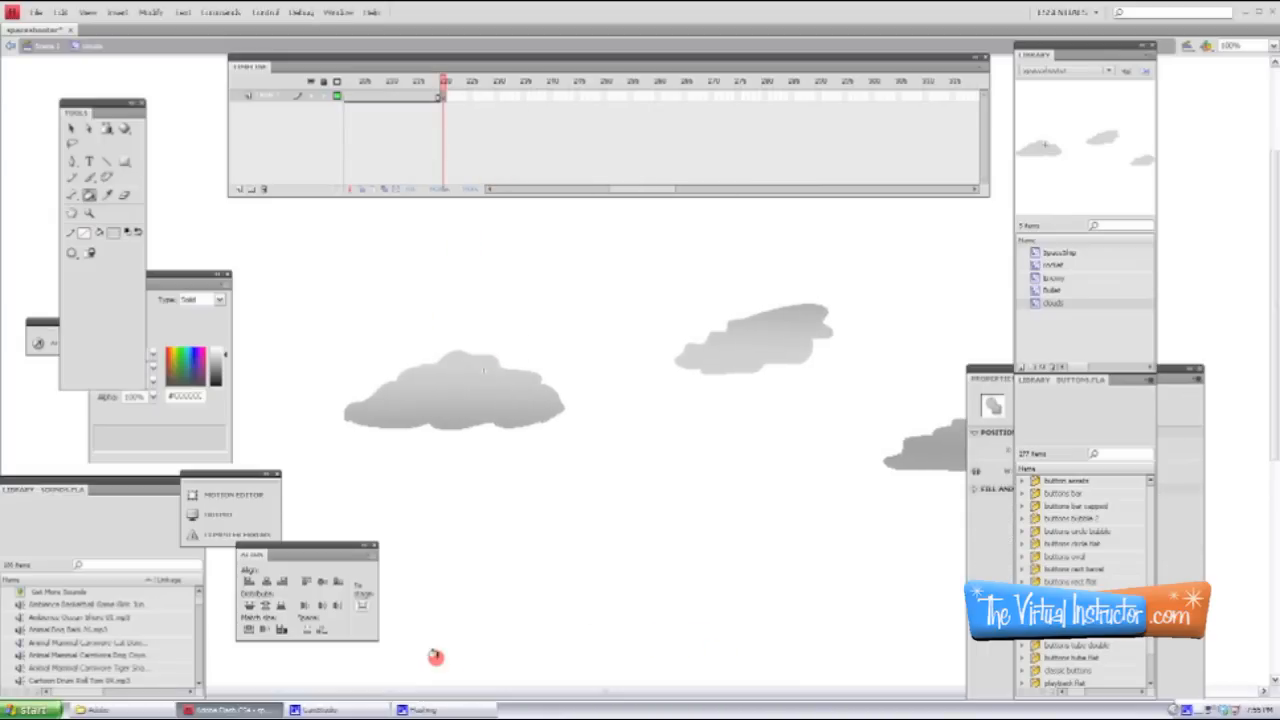
mouse_move(504, 390)
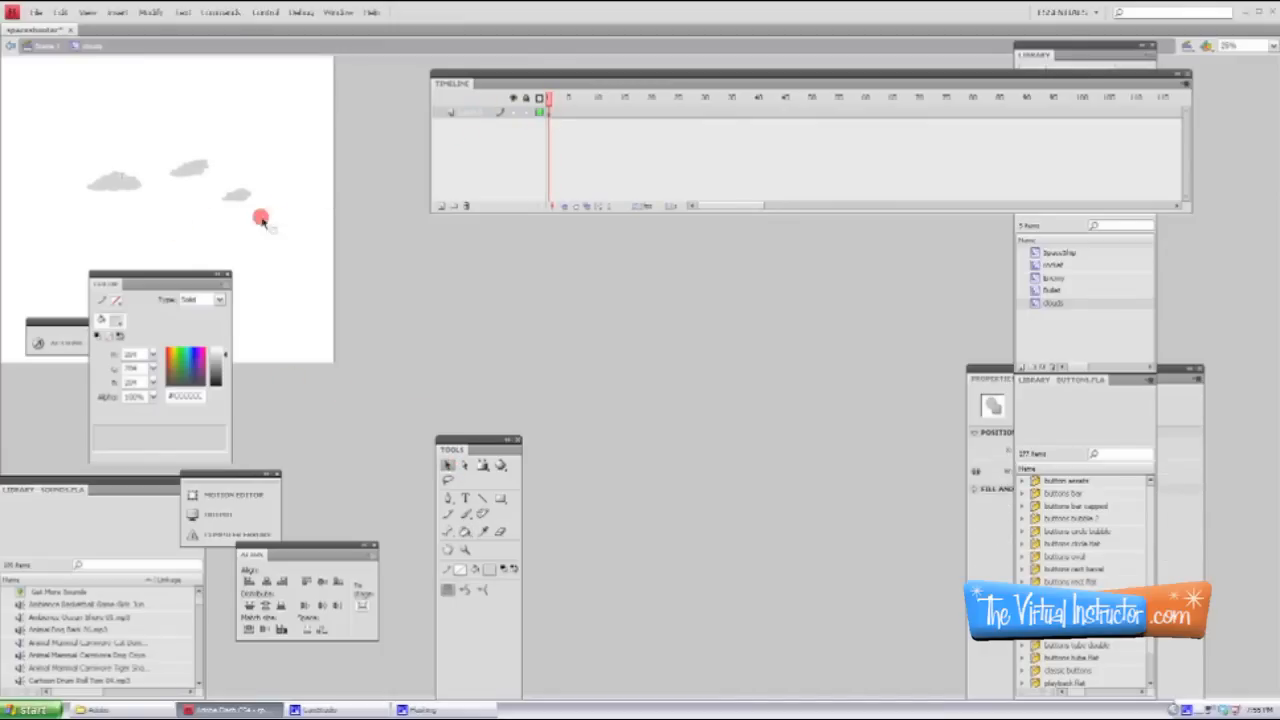
Drag each cloud rightward across the clip's stage on frame 1.
left_click_drag(260, 216, 242, 196)
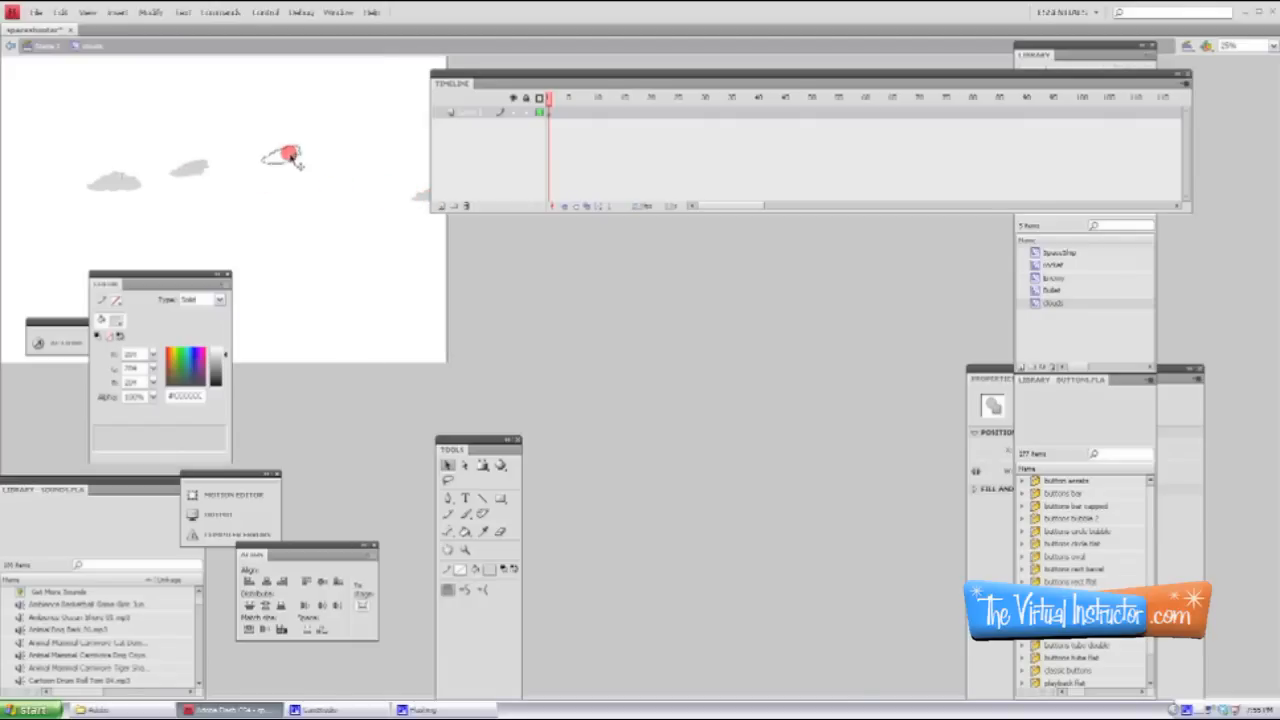
left_click_drag(284, 156, 118, 184)
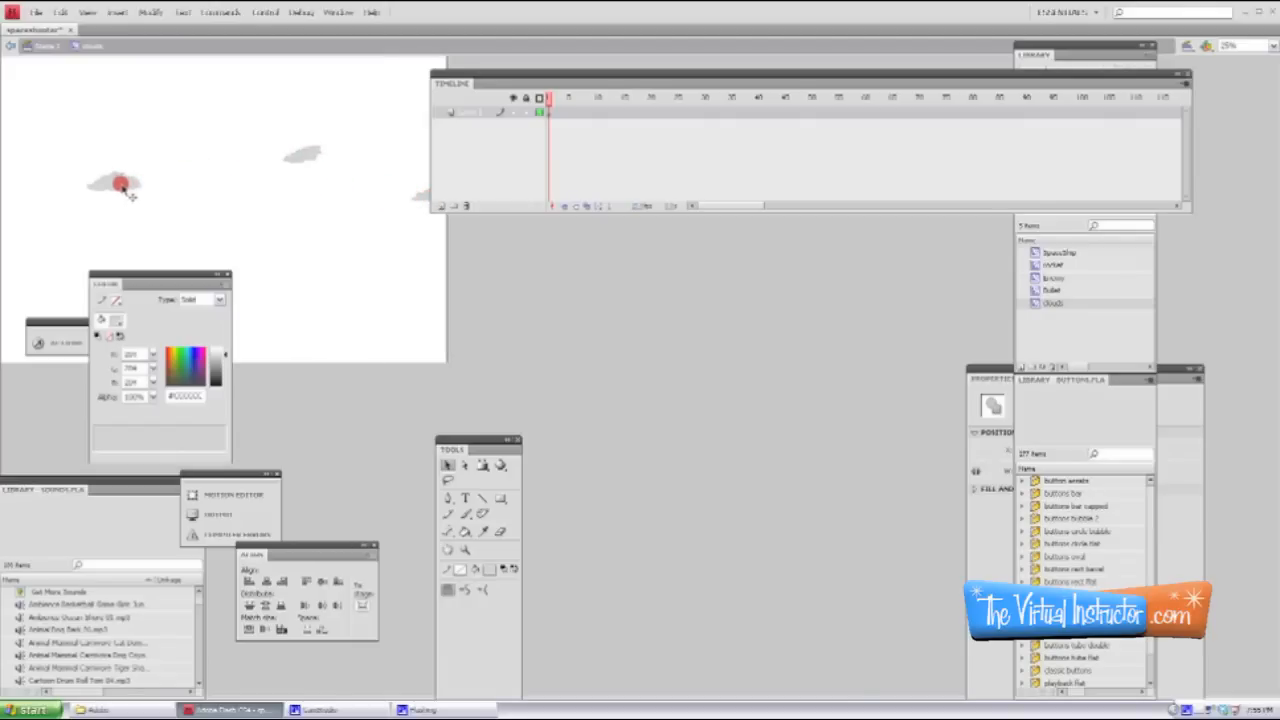
left_click_drag(120, 184, 330, 200)
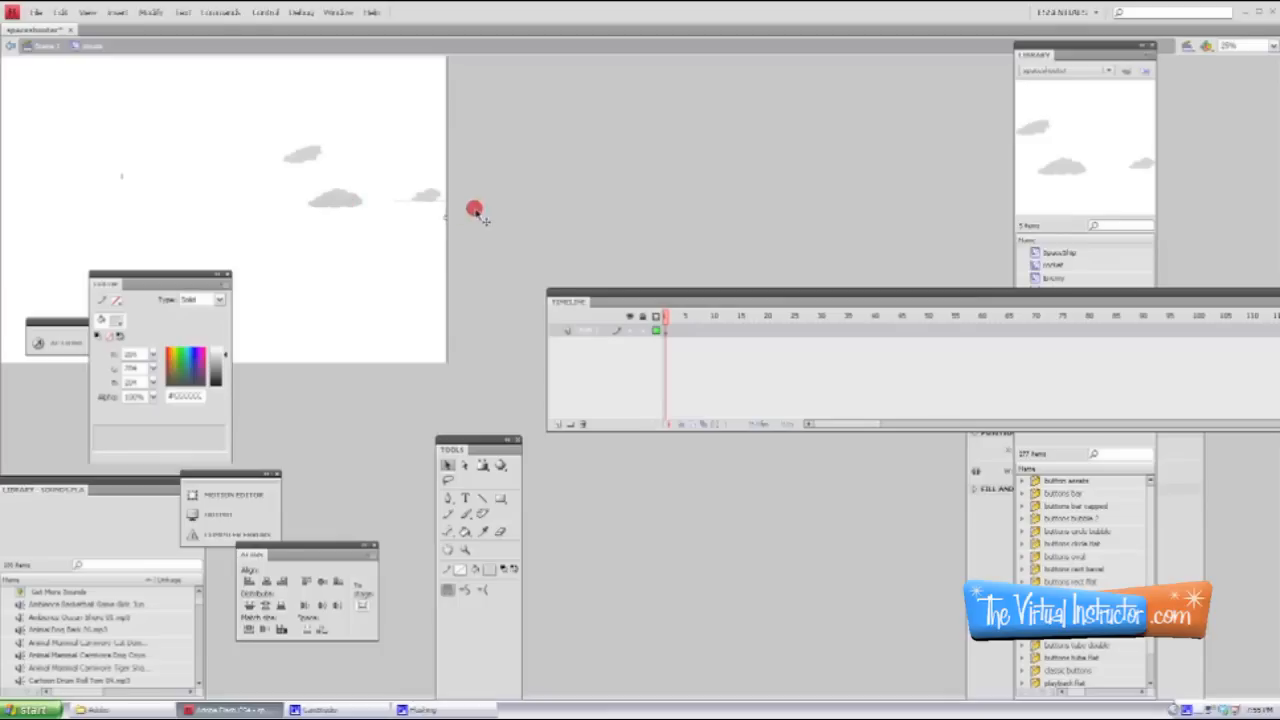
left_click_drag(476, 210, 546, 152)
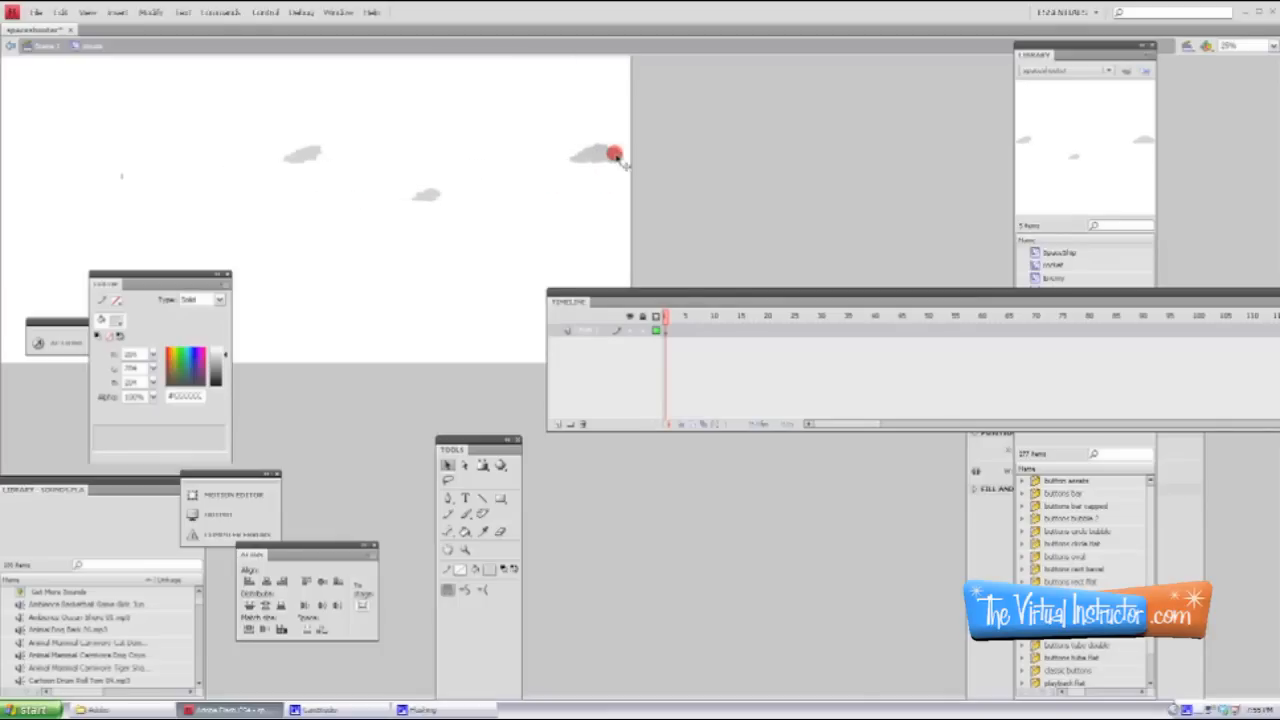
left_click_drag(616, 156, 432, 200)
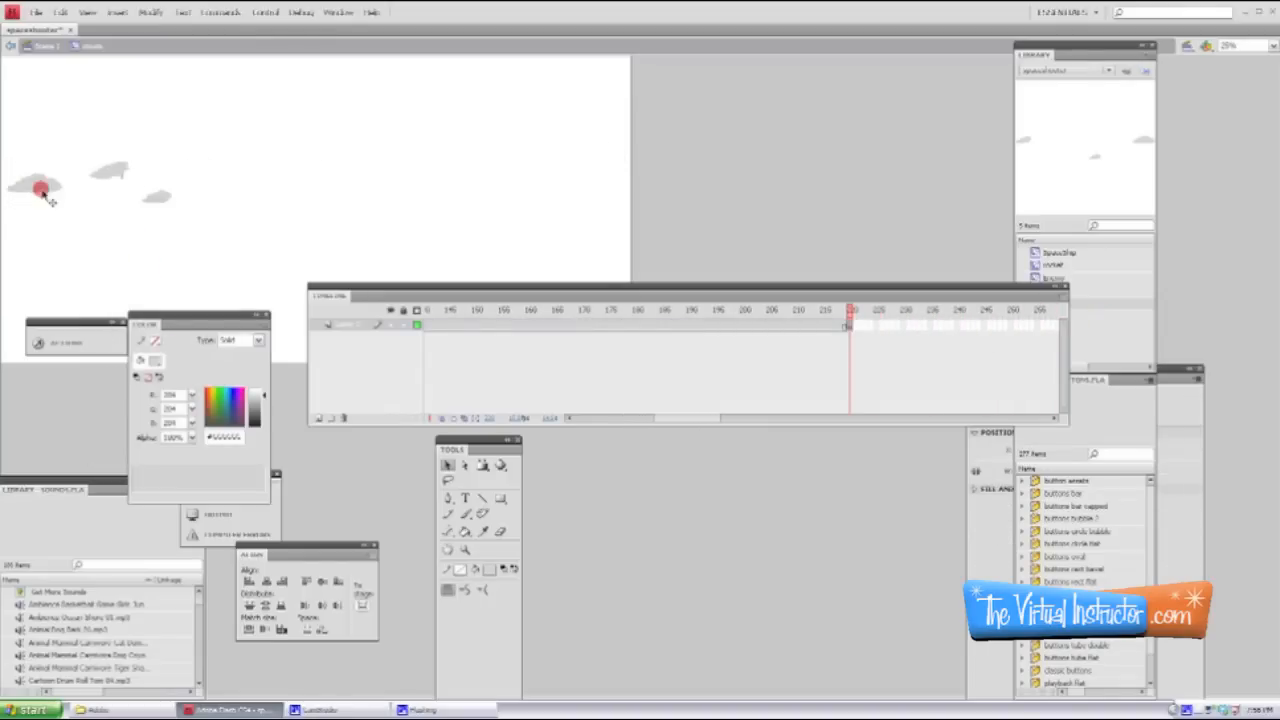
Reposition the clouds to scattered spots on the left side in the final keyframe.
left_click_drag(44, 190, 118, 188)
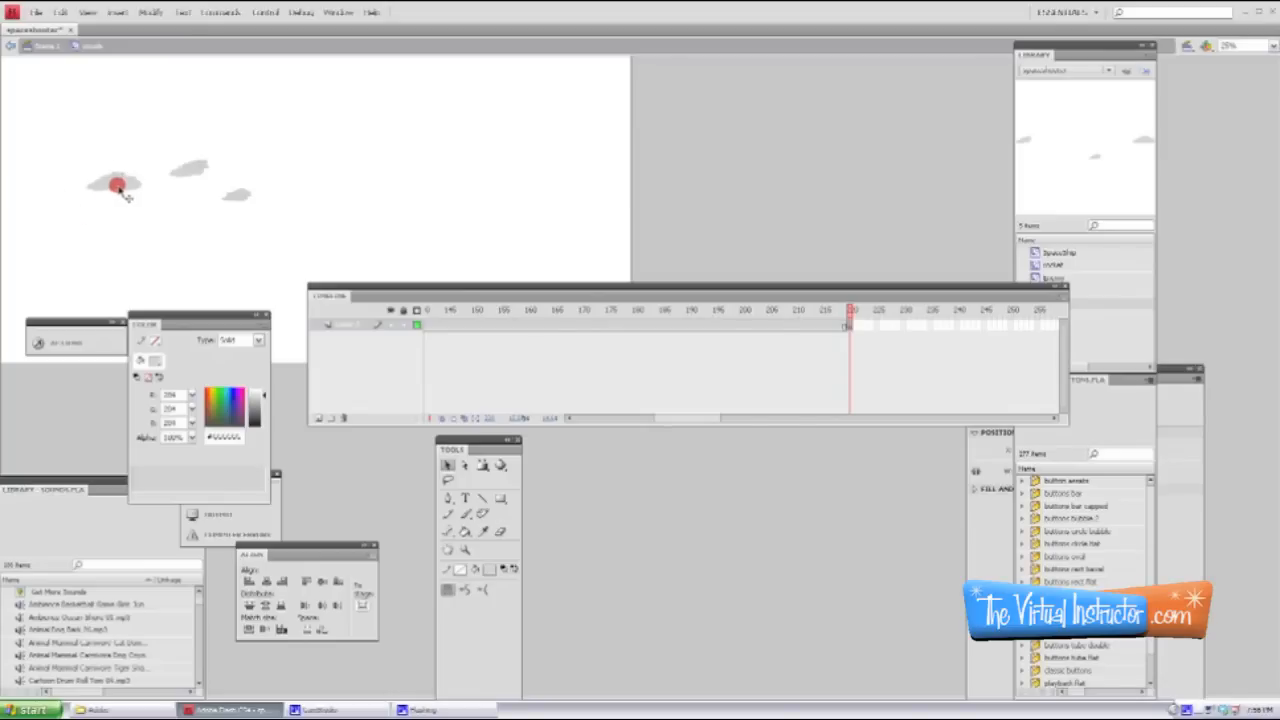
left_click_drag(118, 186, 48, 184)
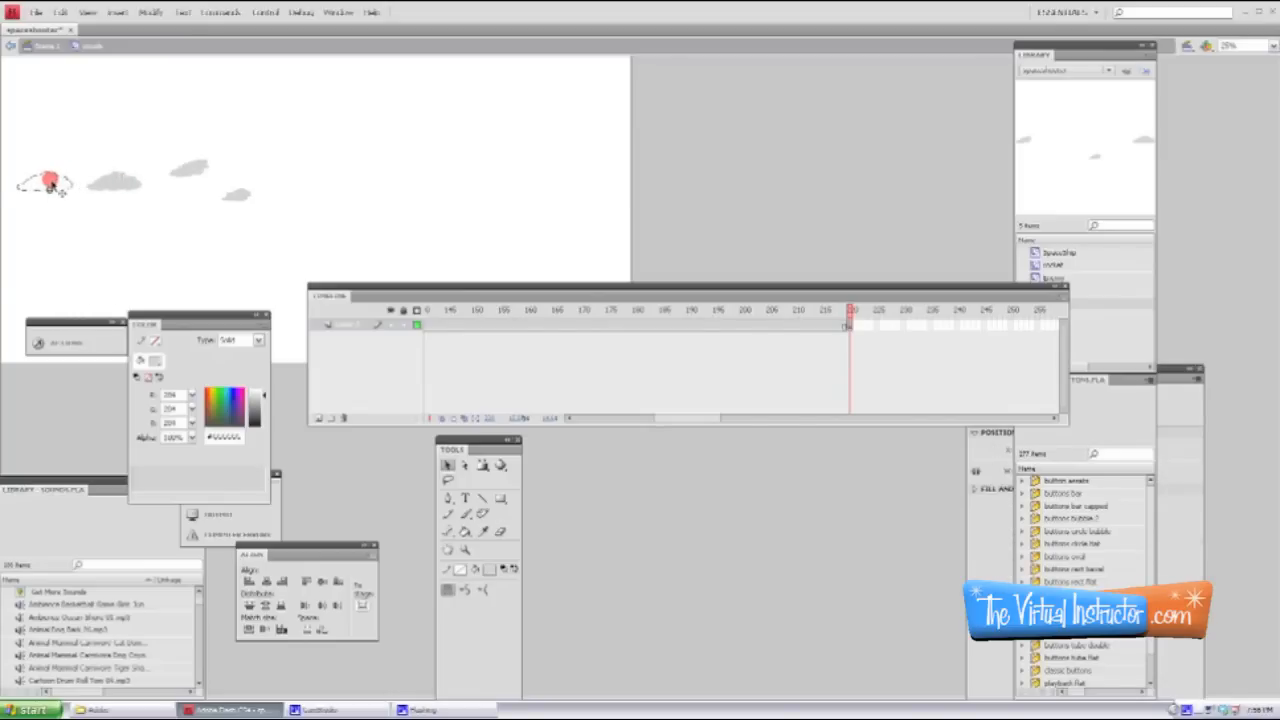
left_click_drag(48, 182, 200, 178)
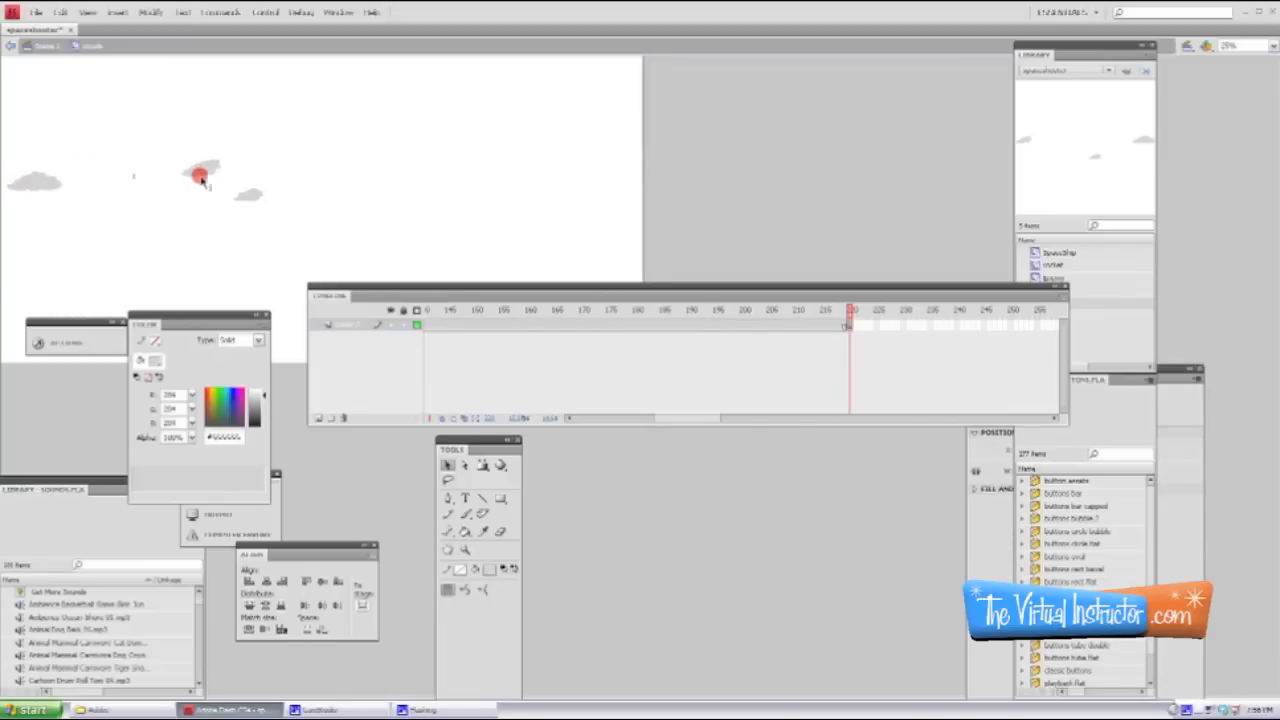
left_click_drag(200, 178, 20, 184)
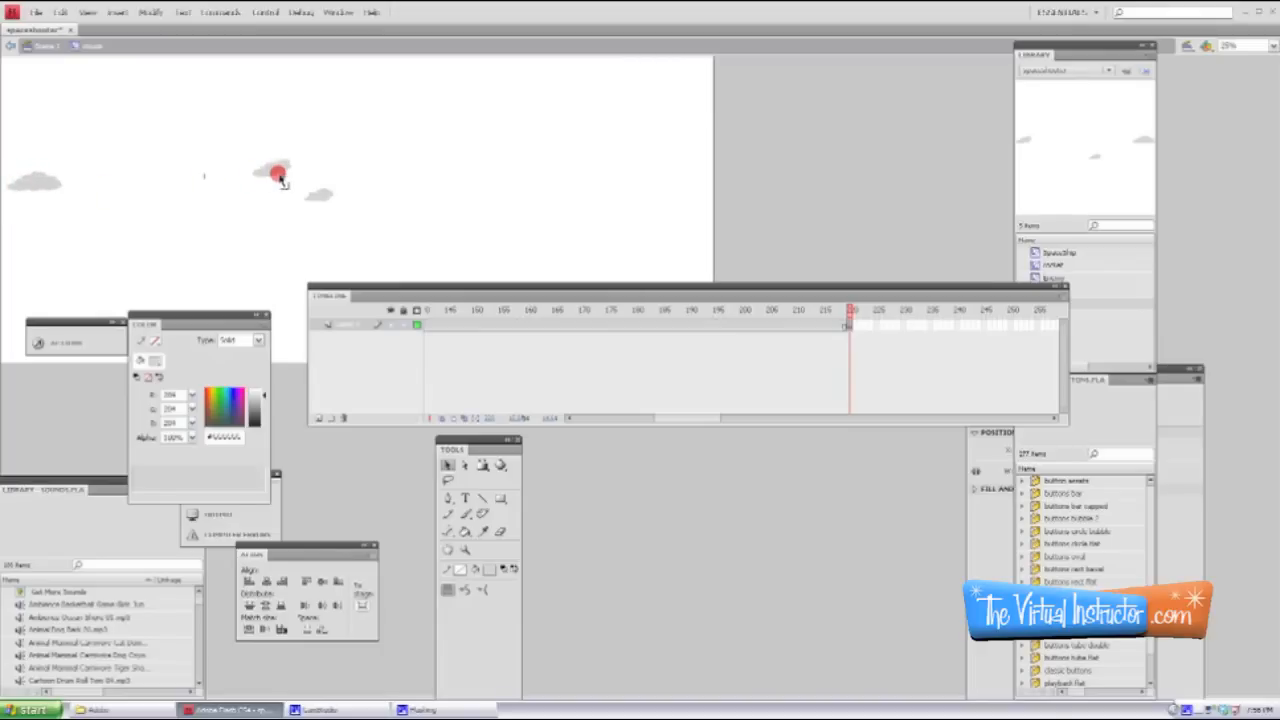
left_click_drag(278, 176, 96, 128)
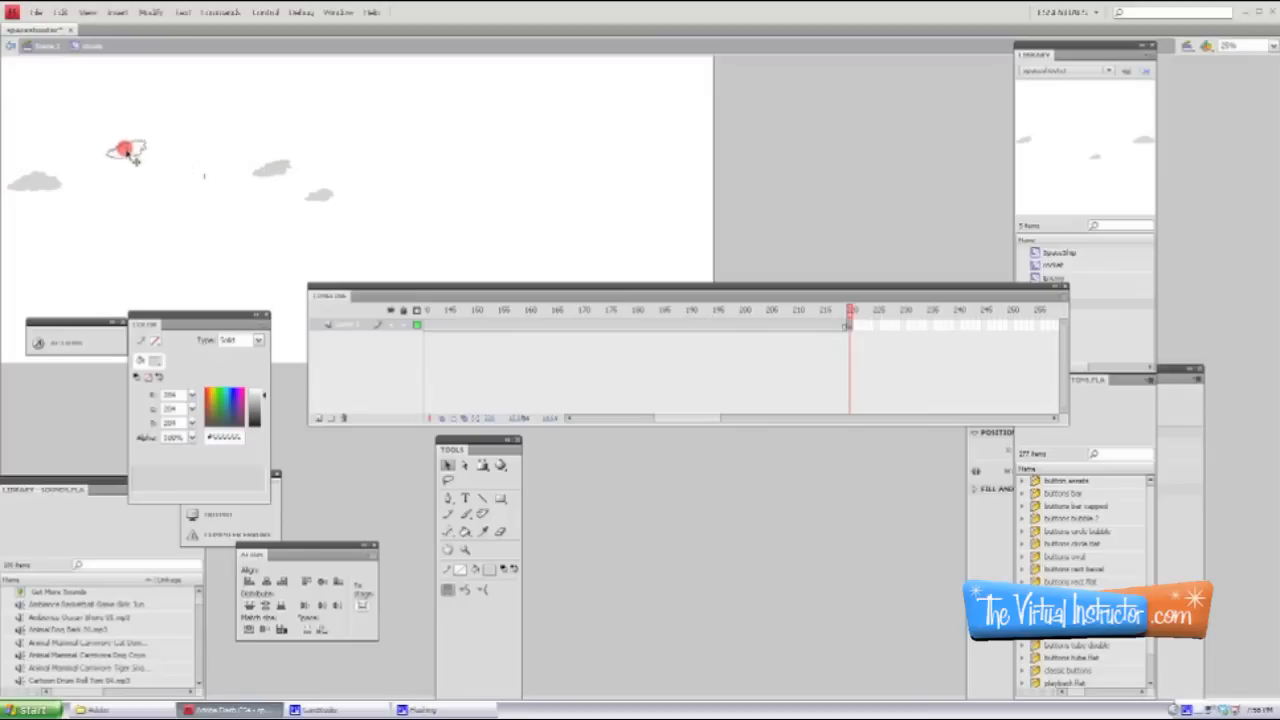
left_click_drag(128, 152, 320, 198)
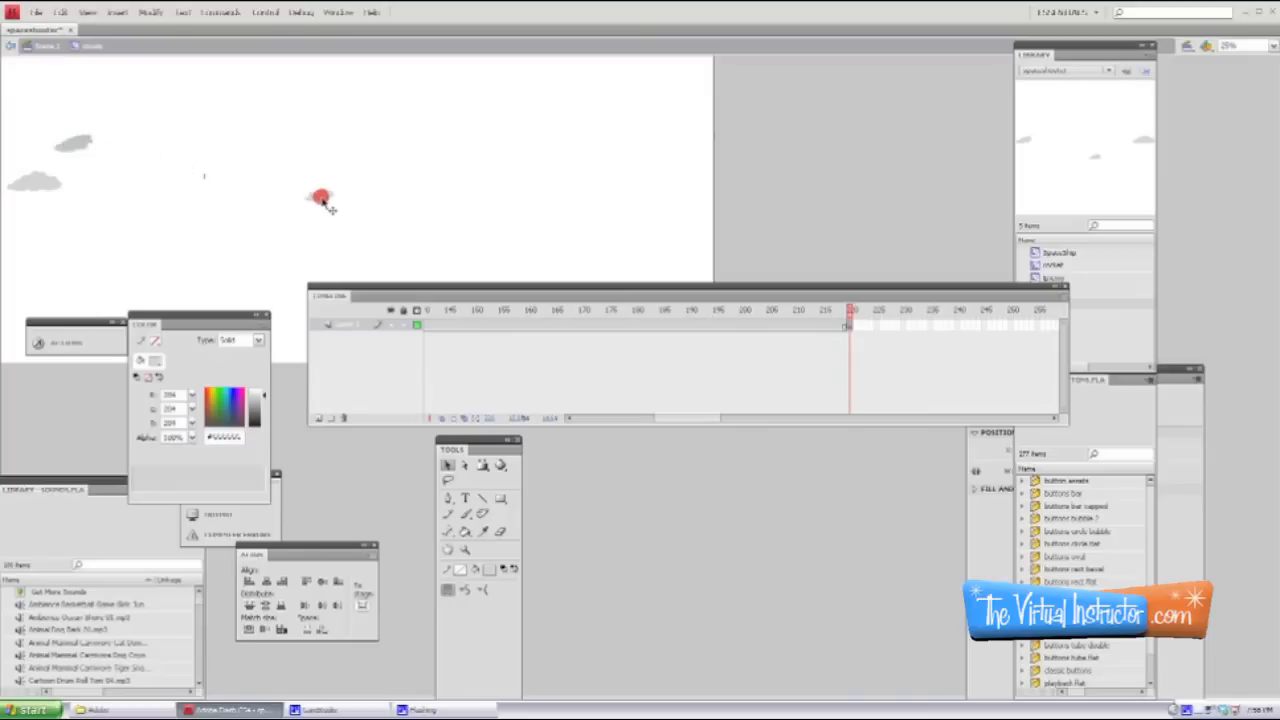
left_click_drag(320, 198, 90, 236)
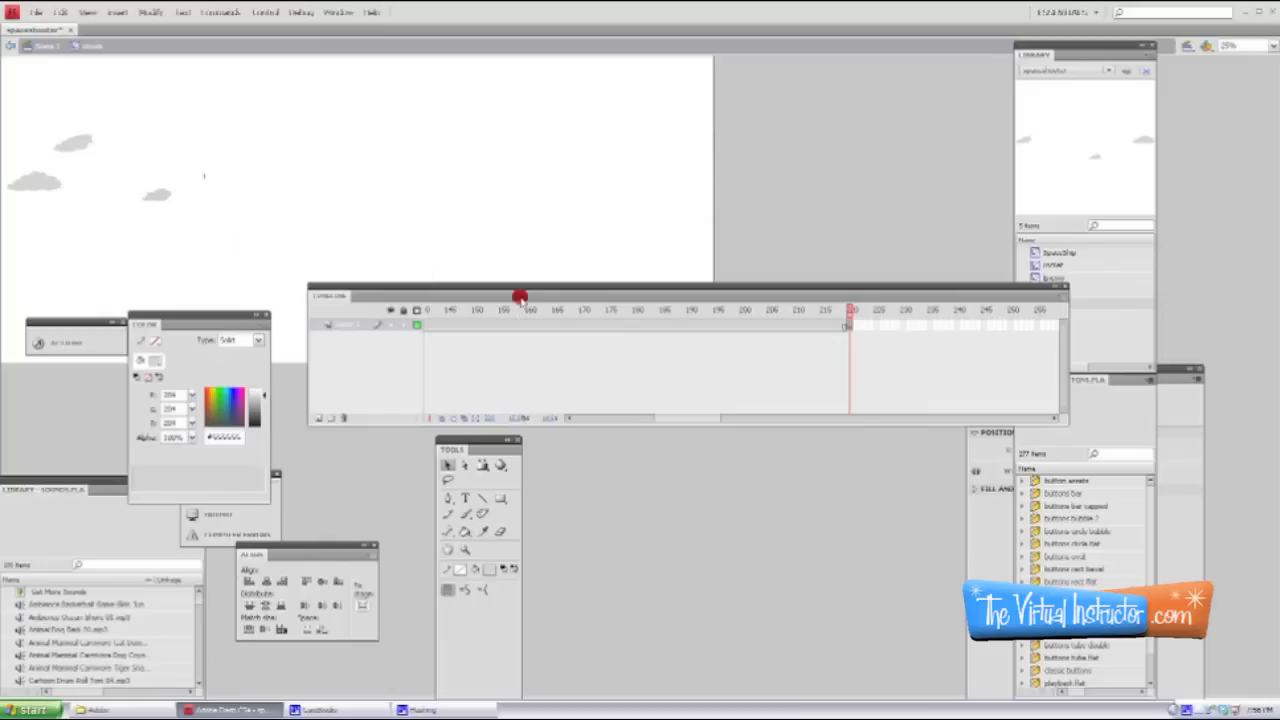
Apply a tween between the two keyframes so the clouds drift smoothly.
right_click(528, 324)
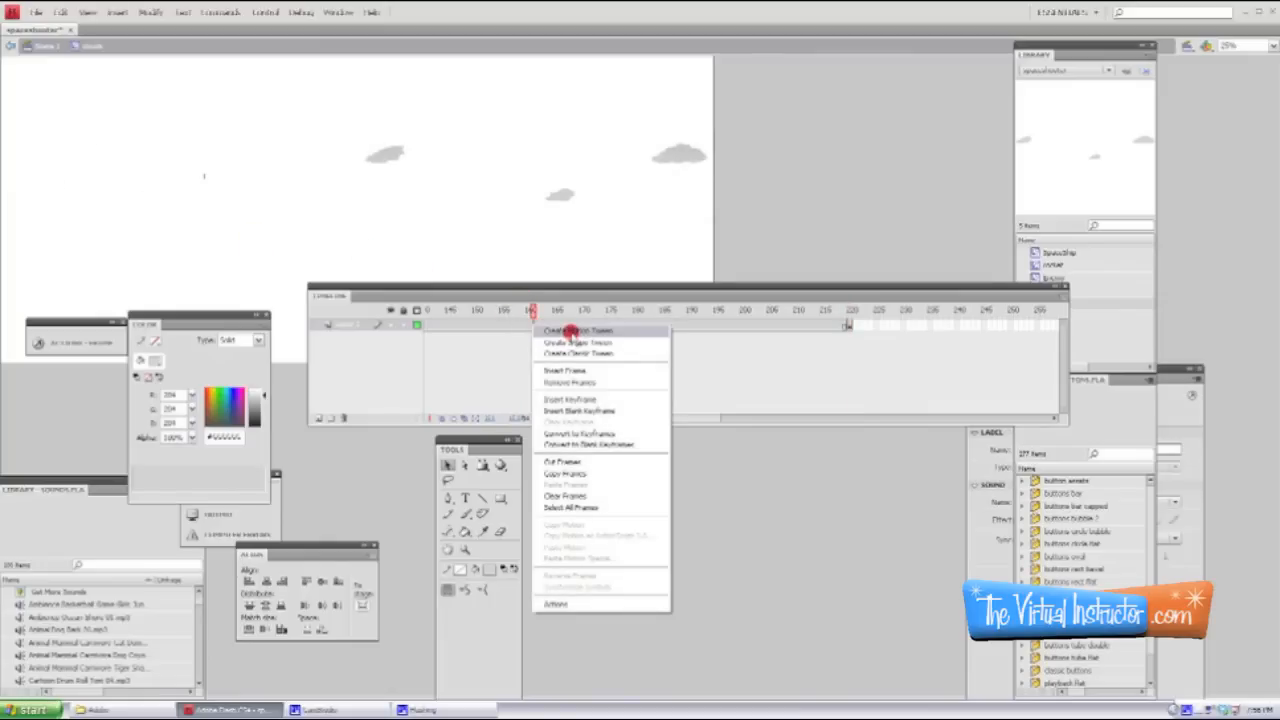
left_click(566, 332)
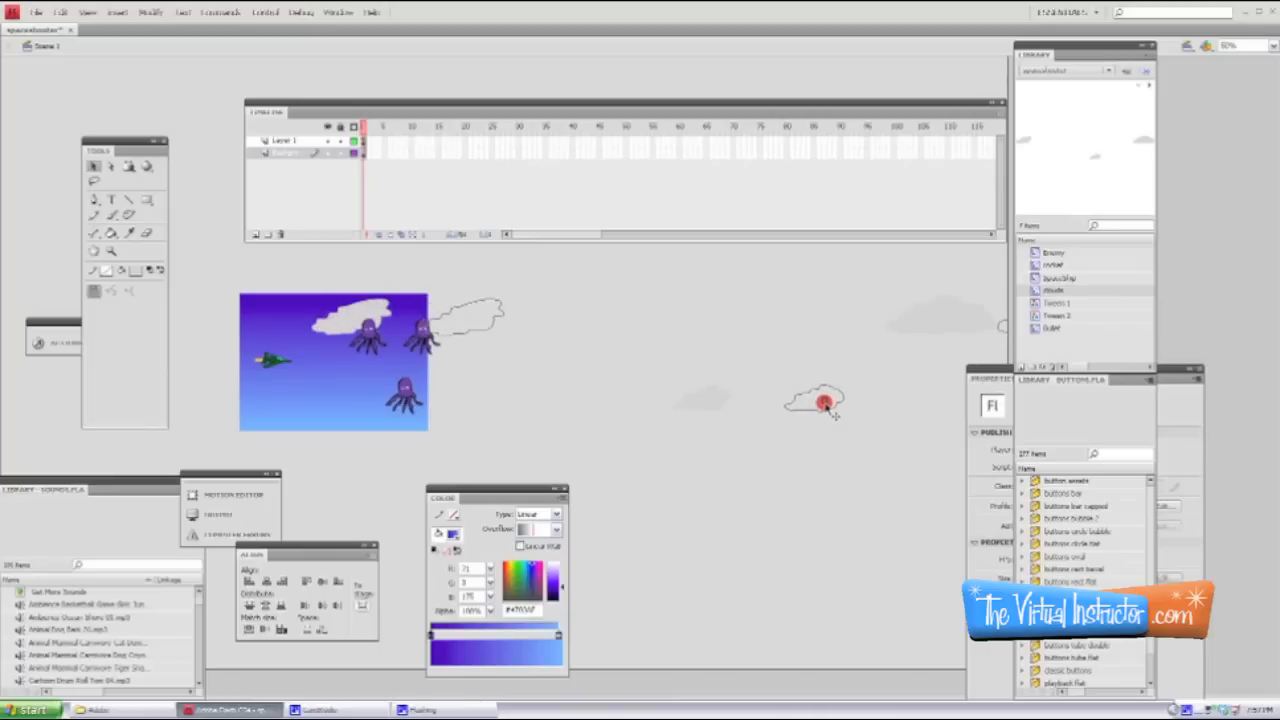
Transform the cloud movie clip instance on Scene 1 via Modify > Transform.
left_click(152, 12)
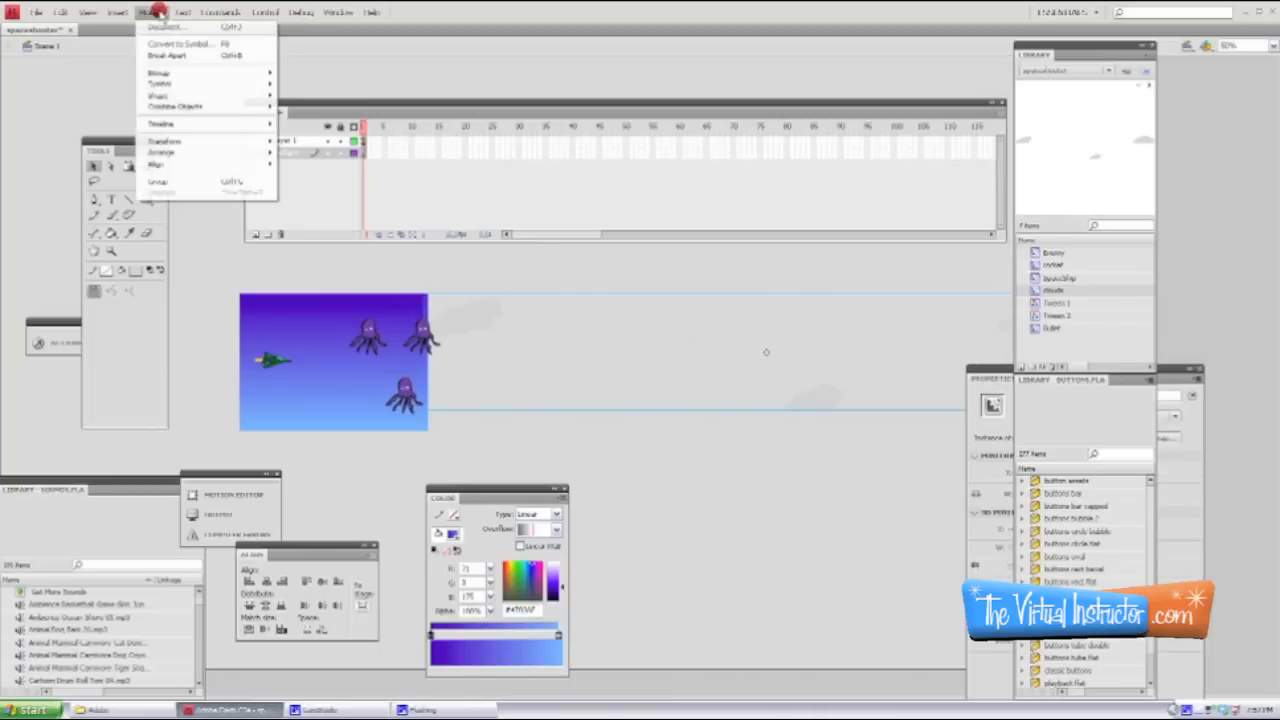
mouse_move(170, 140)
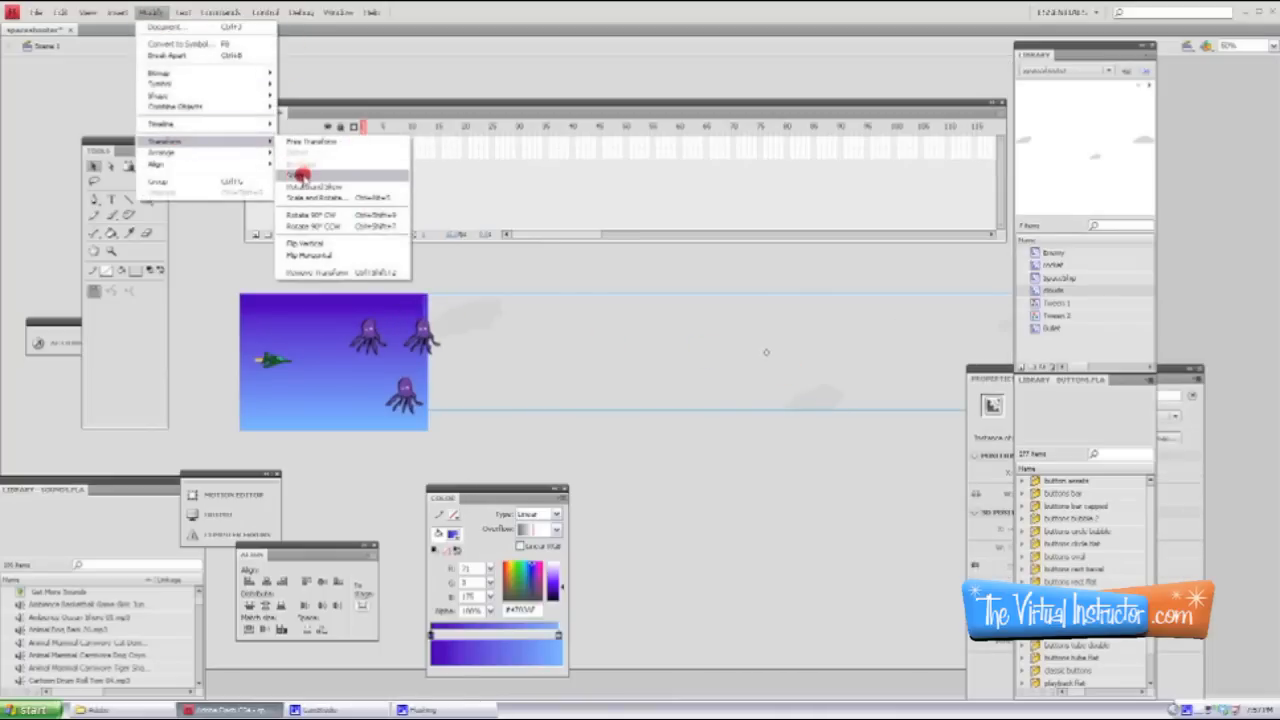
left_click(310, 176)
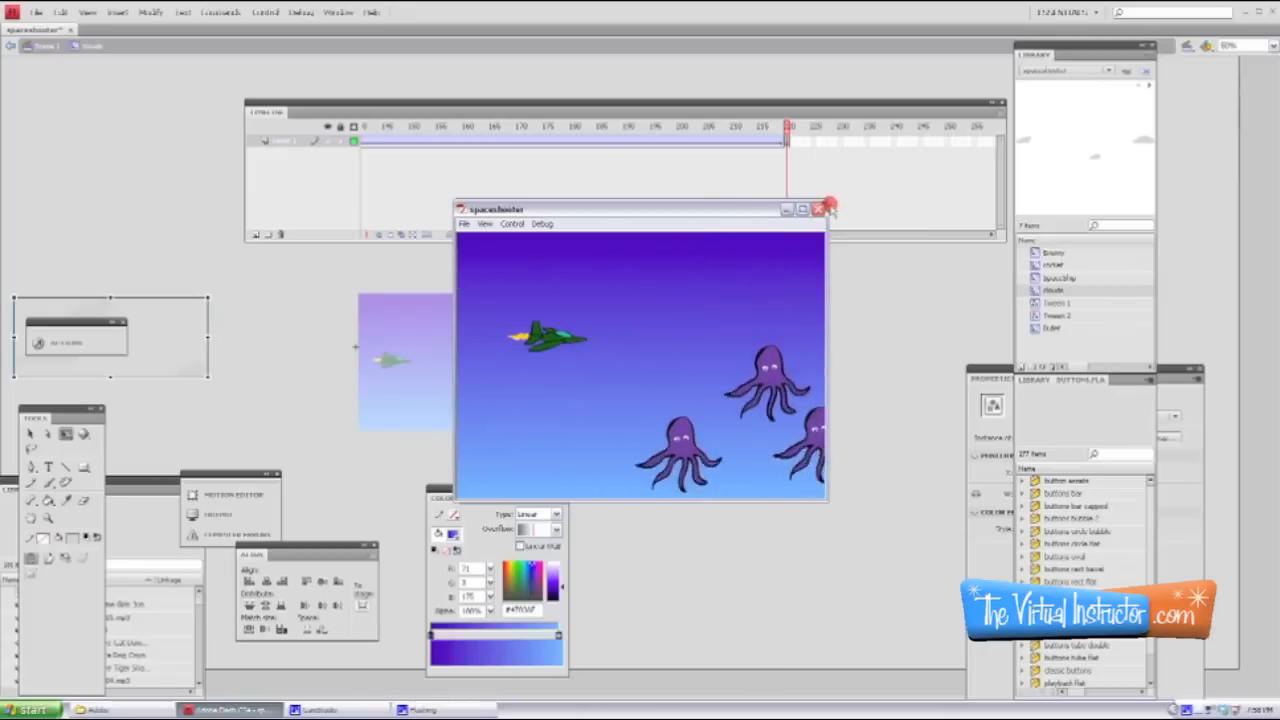
Close the Test Movie window after watching the cloud drift past the jet and octopuses.
left_click(818, 206)
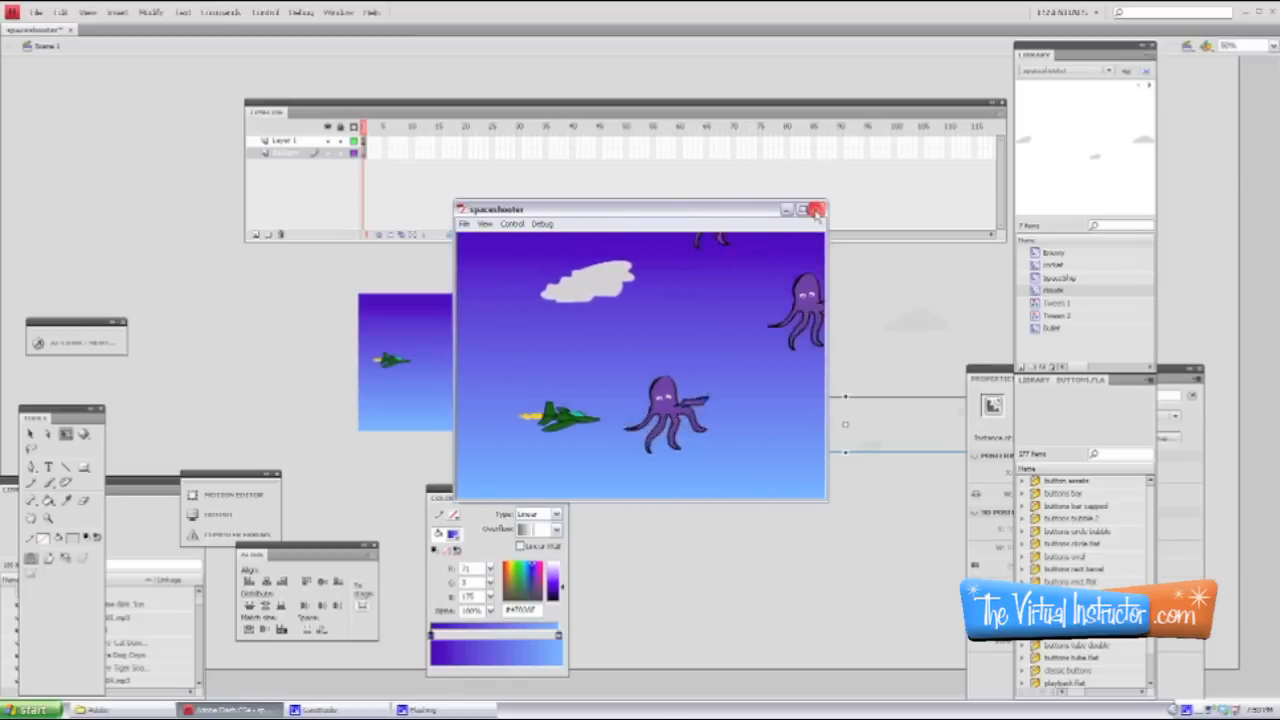
left_click(816, 210)
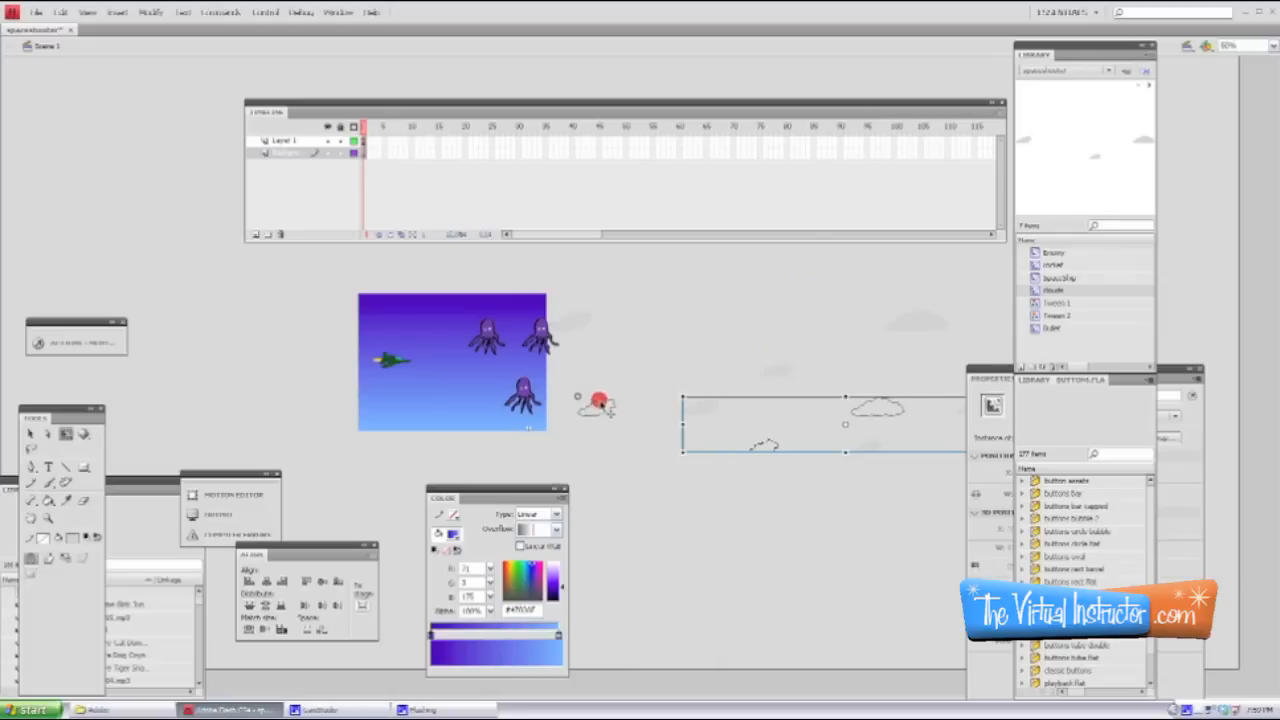